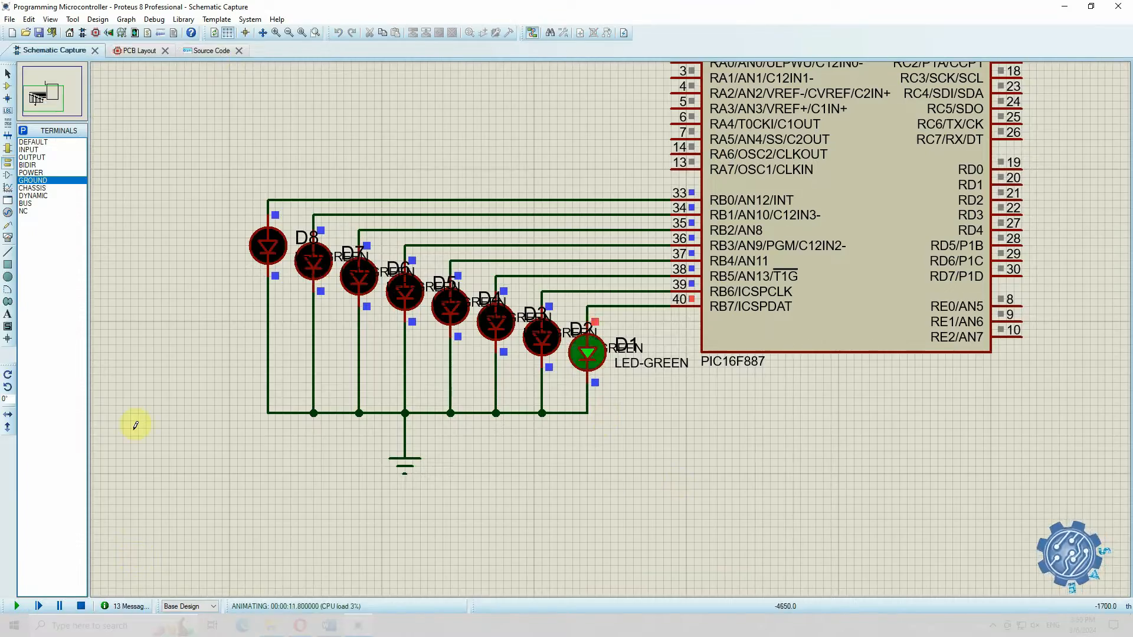
- Preview the finished LED-chaser project in its schematic, 3D board and source views
{"action": "left_click", "coordinate": [210, 50]}
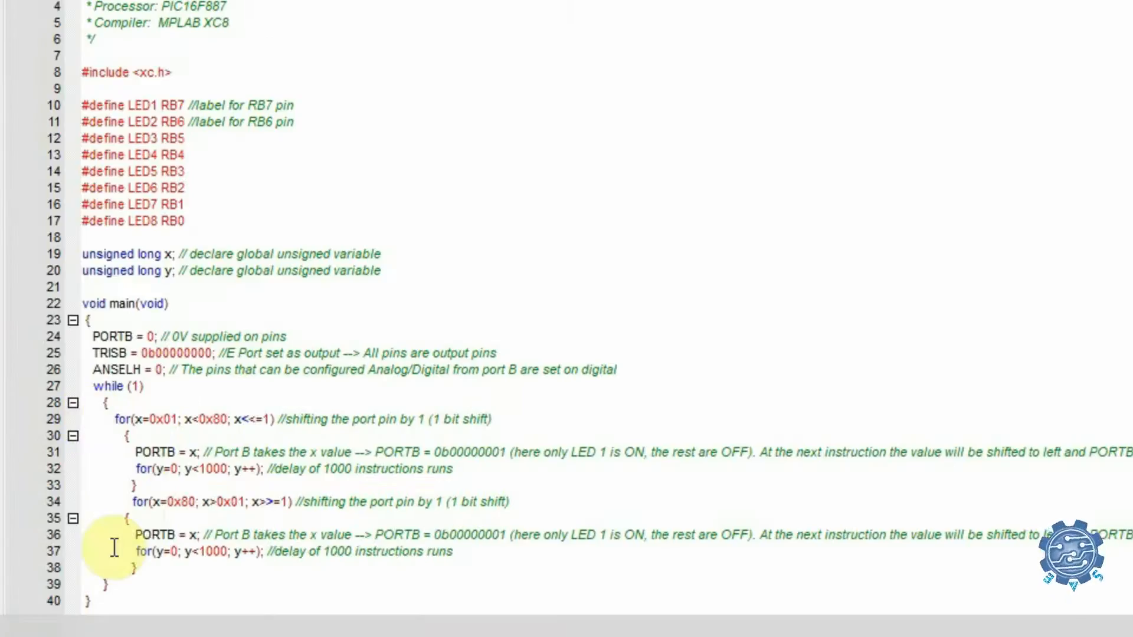
{"action": "left_click", "coordinate": [277, 49]}
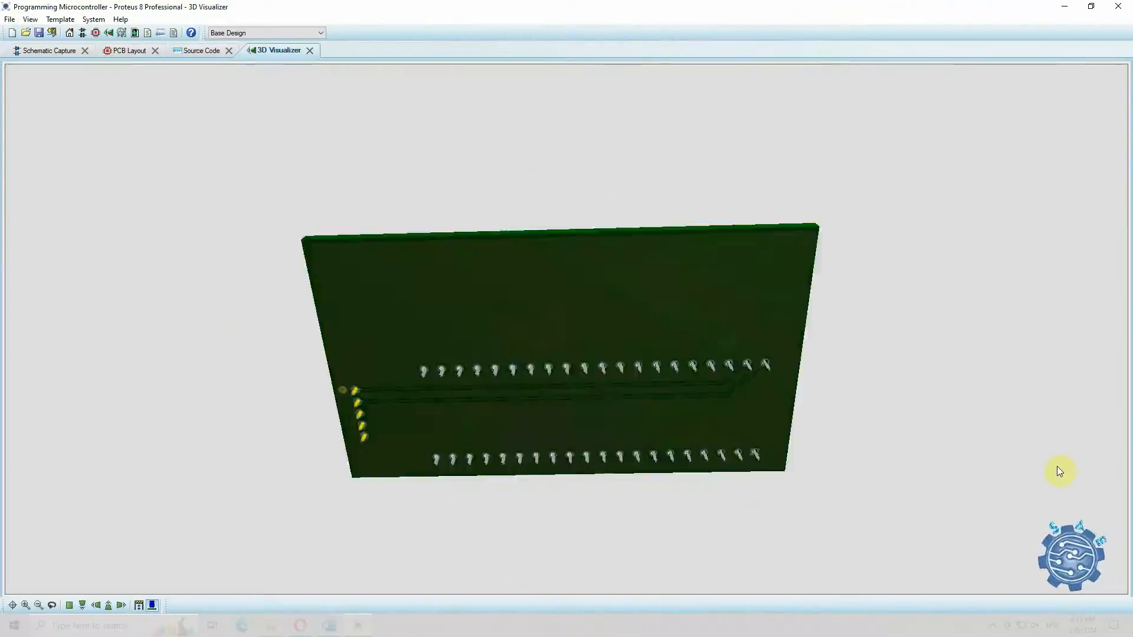
{"action": "left_click", "coordinate": [201, 51]}
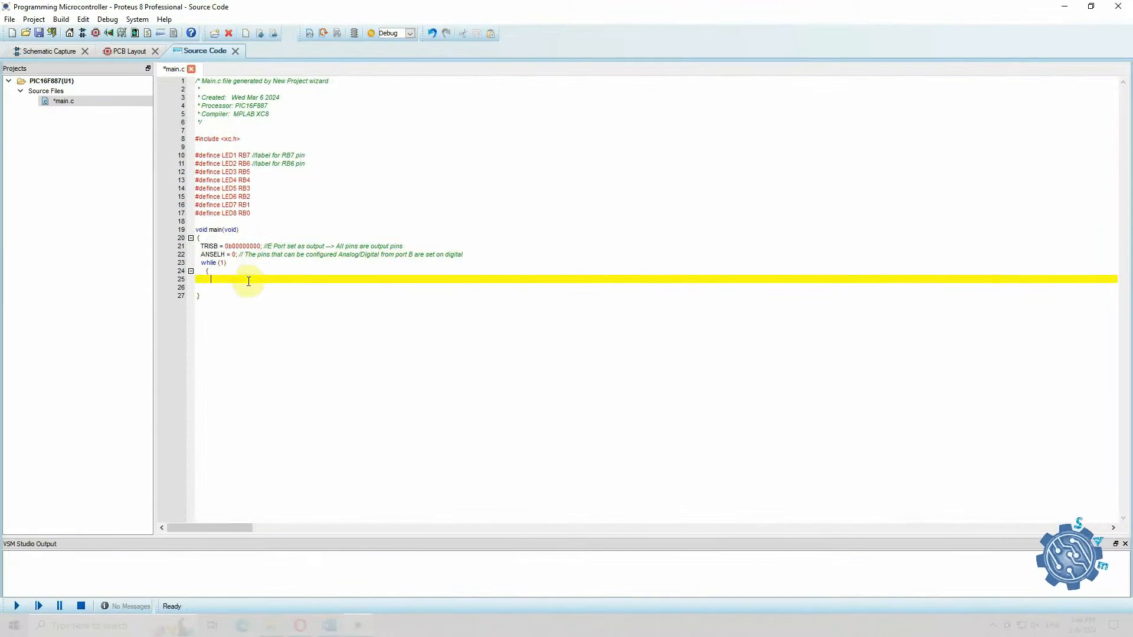
- Add the LED1 toggle line and 'unsigned long x;' global declaration with comments in main.c
{"action": "type", "text": "LED1 = !LED1; // Negating the value of LED1 When previous was 1 (logic state - 5"}
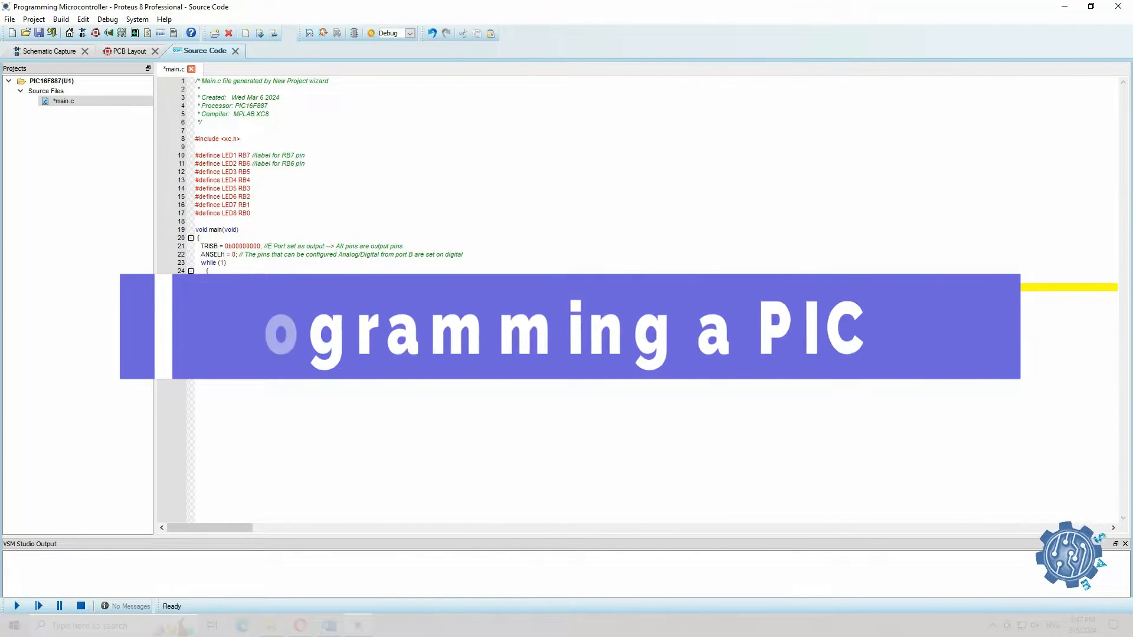
{"action": "type", "text": "unsigned long x; // declare global unsigned variable"}
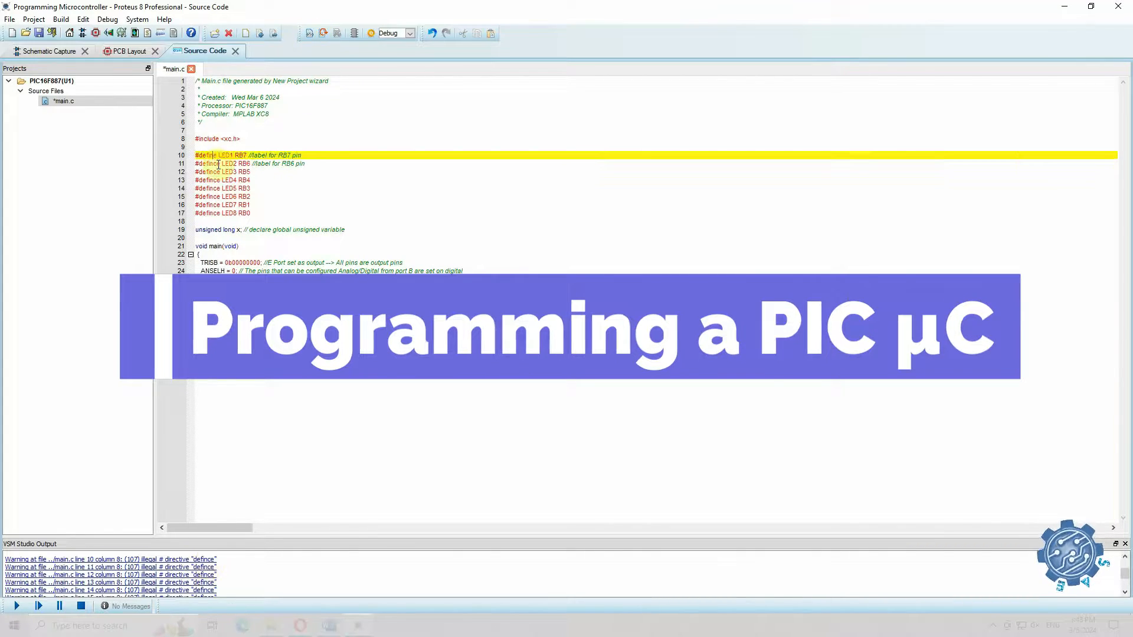
{"action": "left_click", "coordinate": [48, 50]}
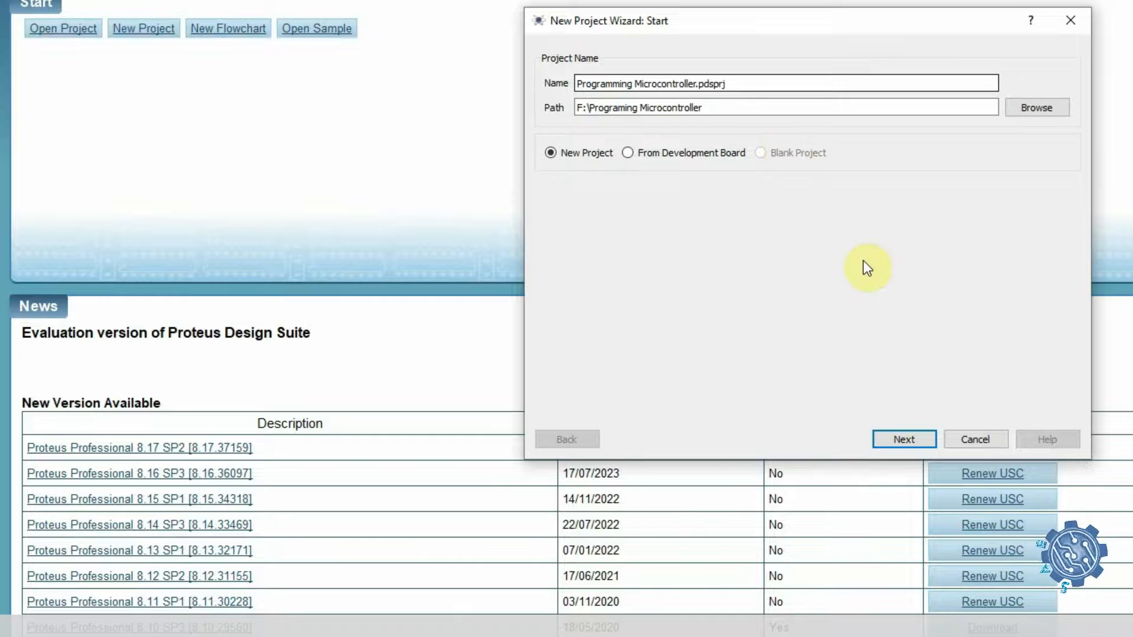
- Create a firmware project for the PIC16F887 with the MPLAB XC8 compiler and finish the wizard
{"action": "left_click", "coordinate": [902, 439]}
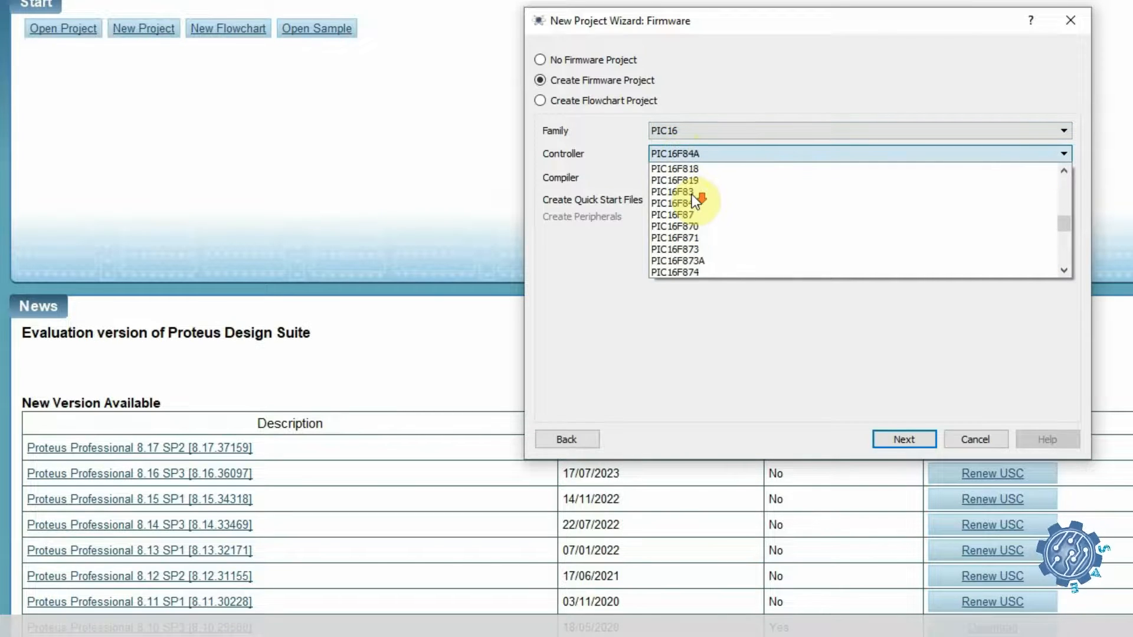
{"action": "left_click", "coordinate": [672, 203]}
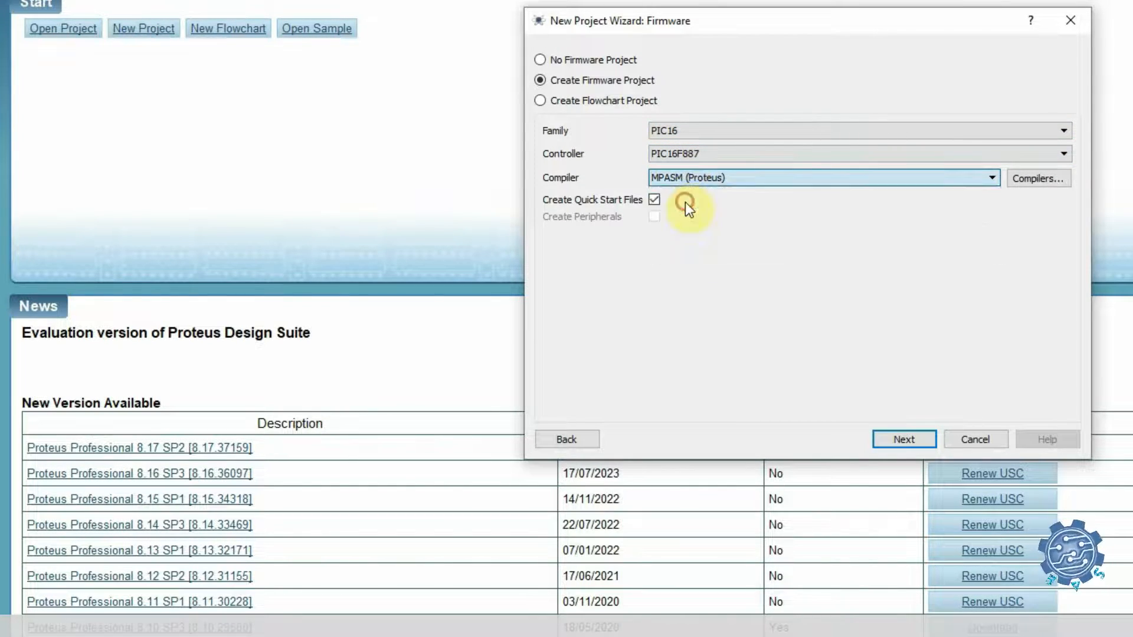
{"action": "left_click", "coordinate": [823, 178]}
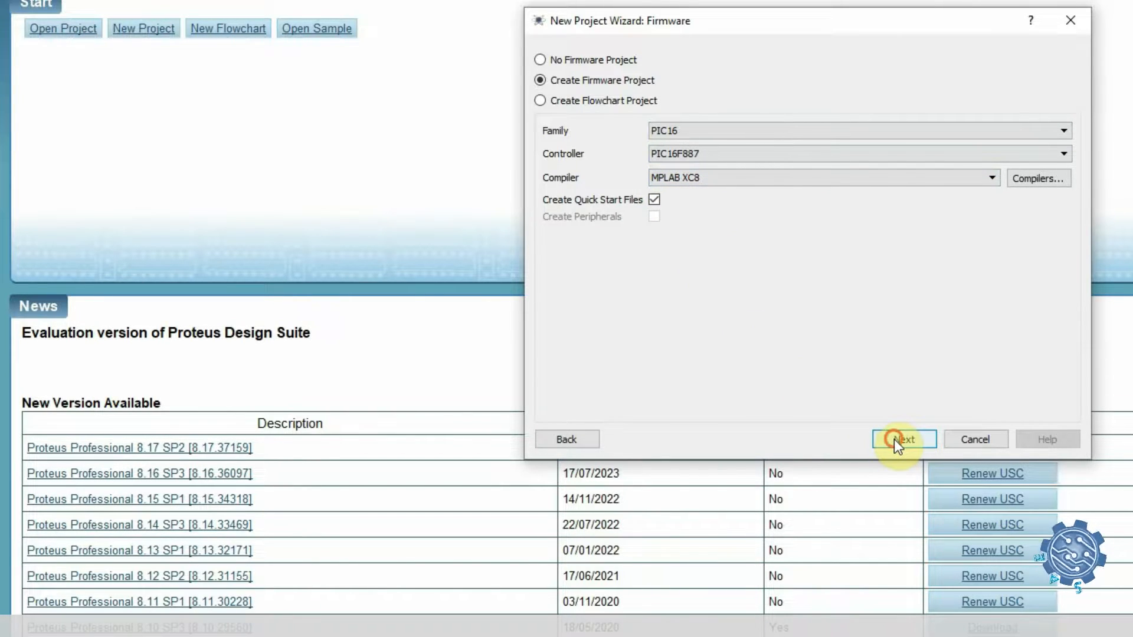
{"action": "left_click", "coordinate": [903, 439]}
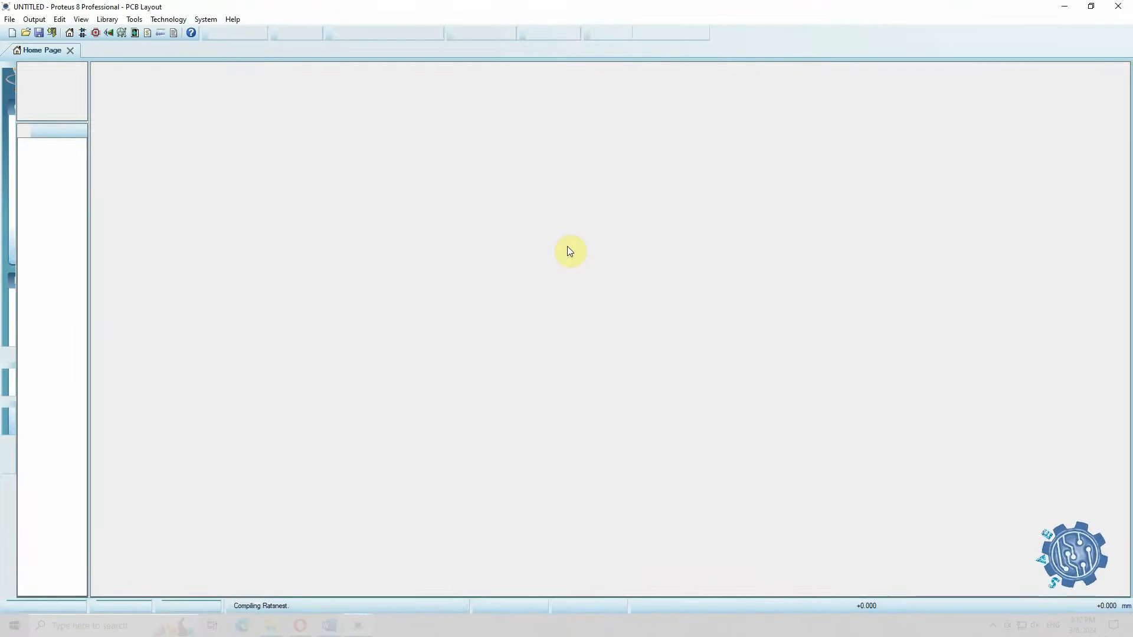
{"action": "left_click", "coordinate": [204, 51]}
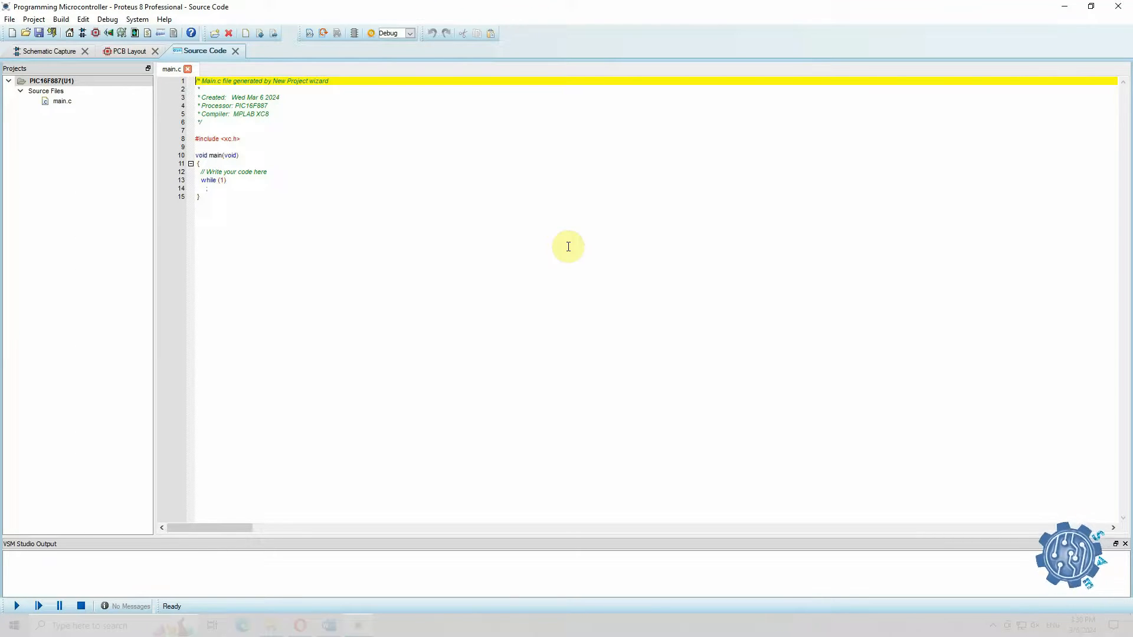
{"action": "mouse_move", "coordinate": [228, 69]}
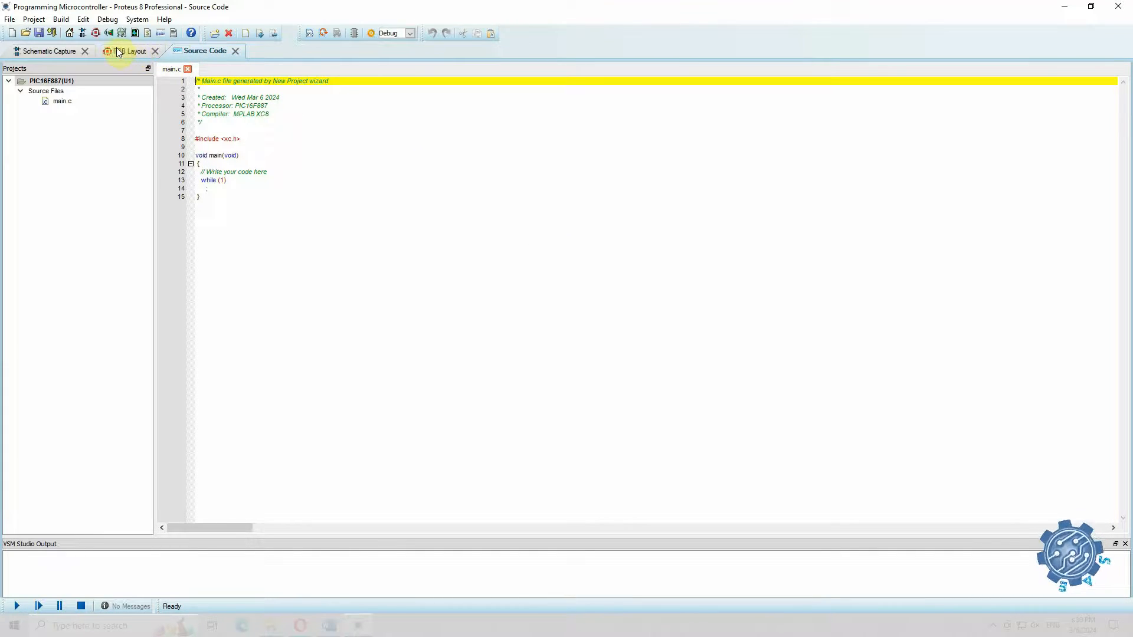
- Show the schematic and select the PIC16F887 chip U1
{"action": "left_click", "coordinate": [131, 51]}
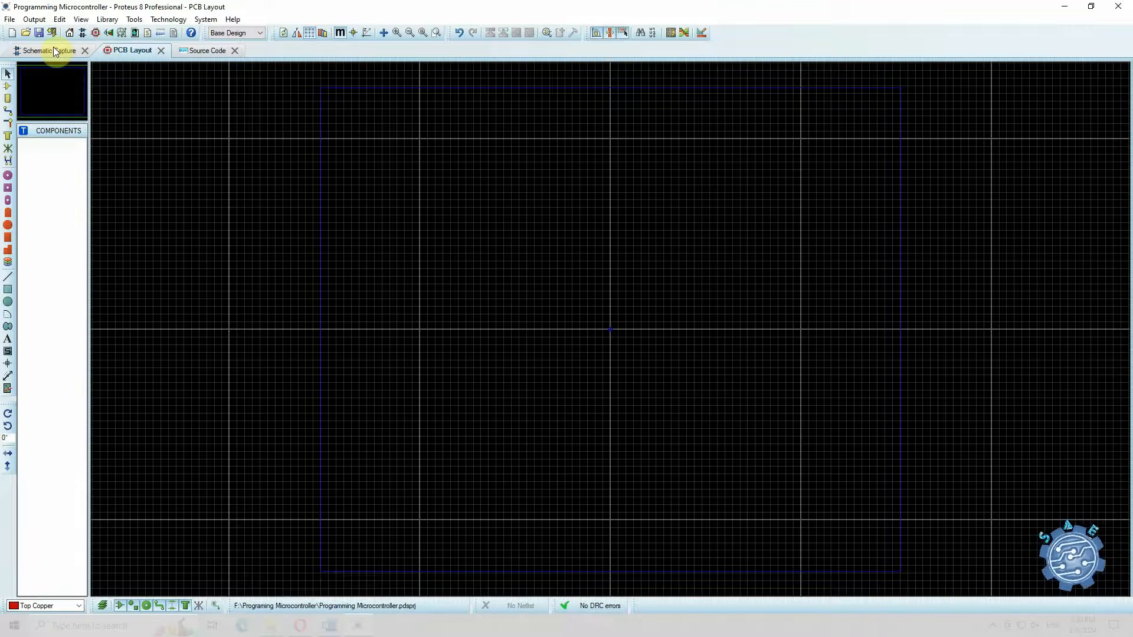
{"action": "left_click", "coordinate": [46, 50]}
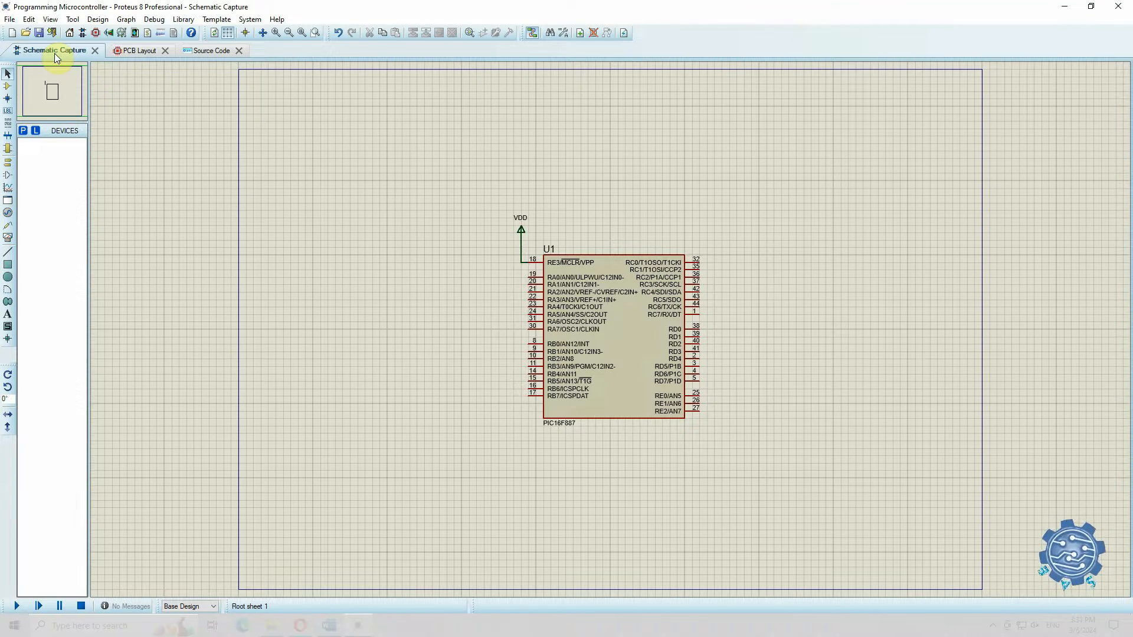
{"action": "left_click", "coordinate": [610, 344]}
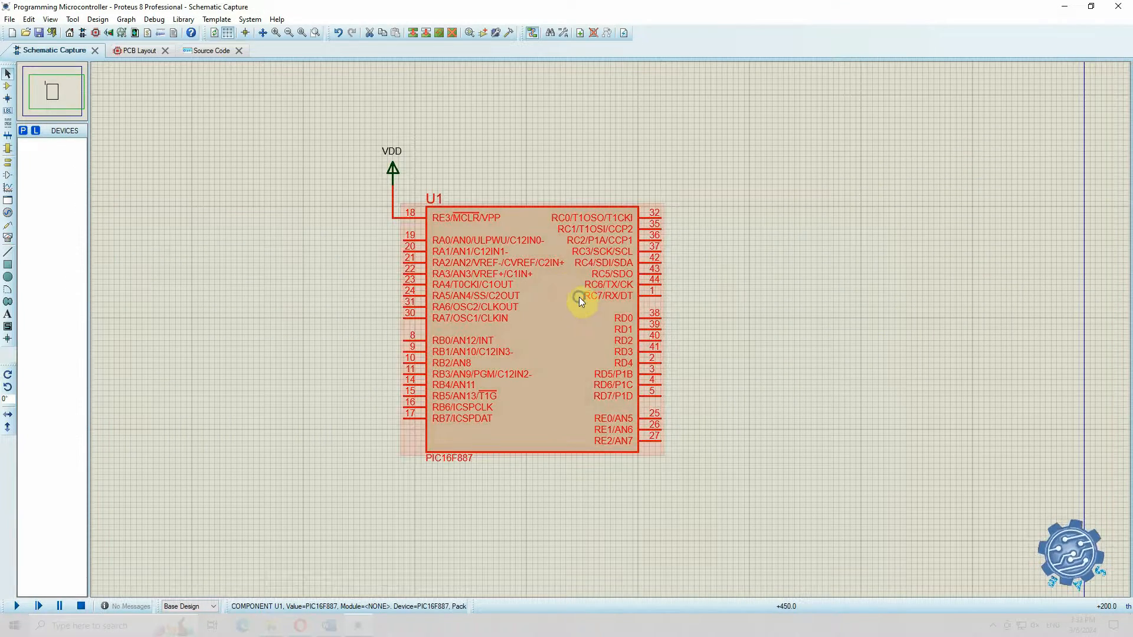
- Assign the DIL40 package to U1 via the Packaging Tool and save it to the USERDVC library
{"action": "right_click", "coordinate": [582, 299]}
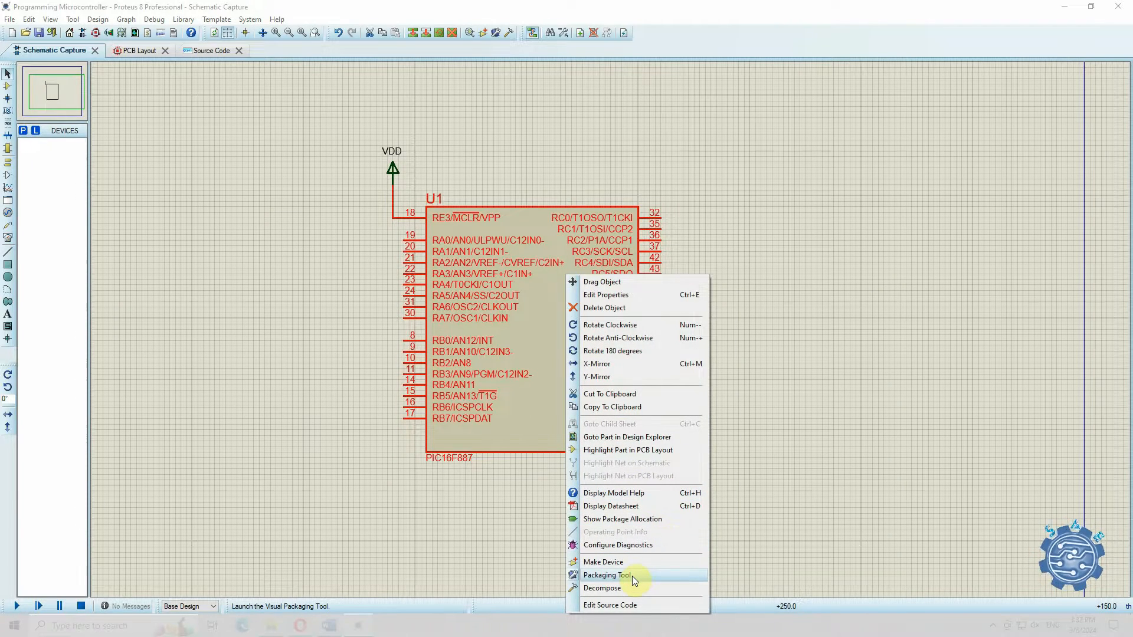
{"action": "left_click", "coordinate": [606, 574]}
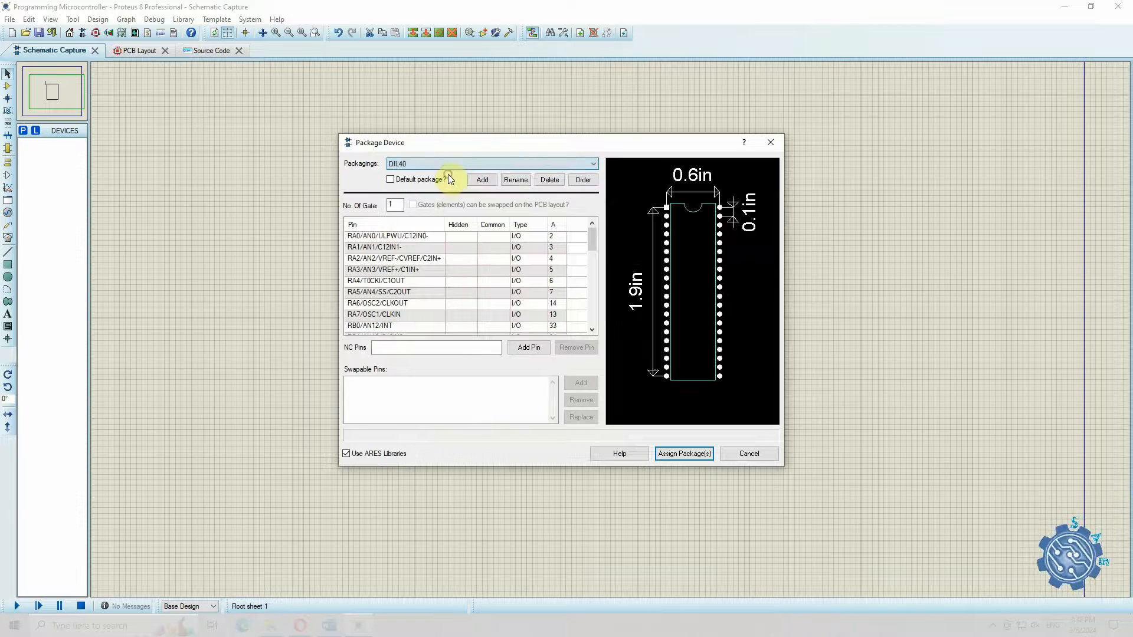
{"action": "left_click", "coordinate": [683, 453]}
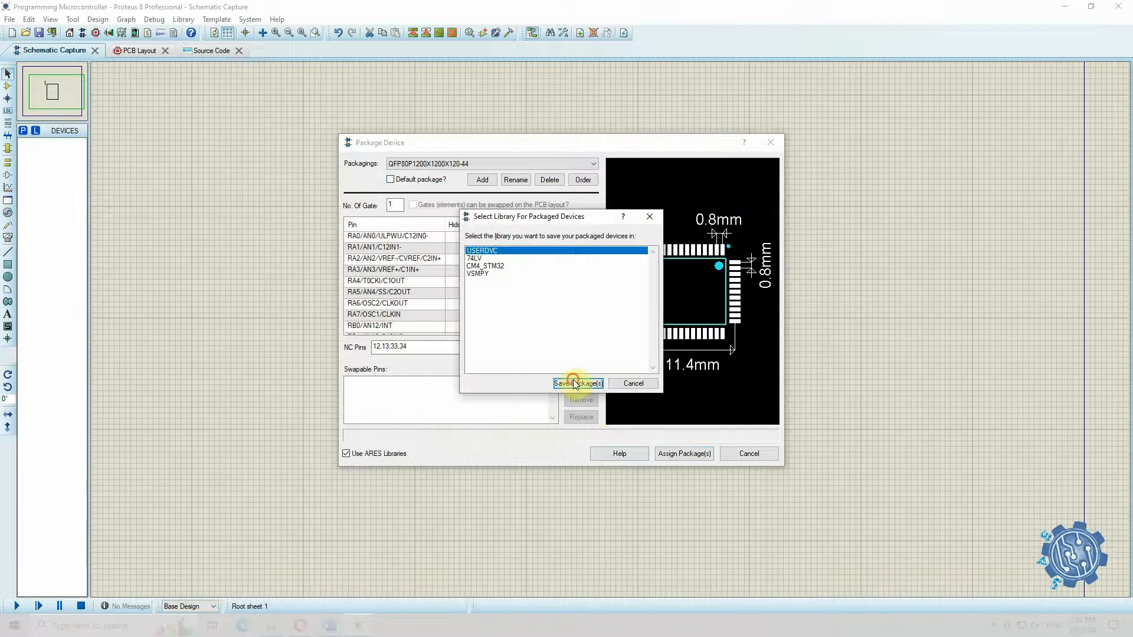
{"action": "left_click", "coordinate": [578, 382]}
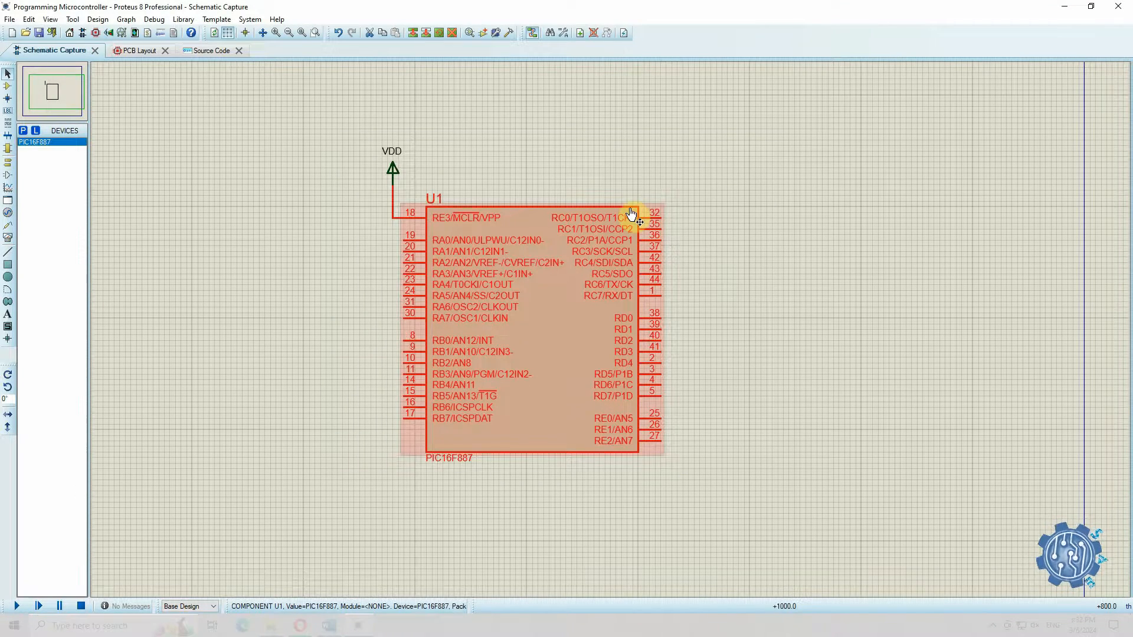
{"action": "left_click", "coordinate": [856, 374]}
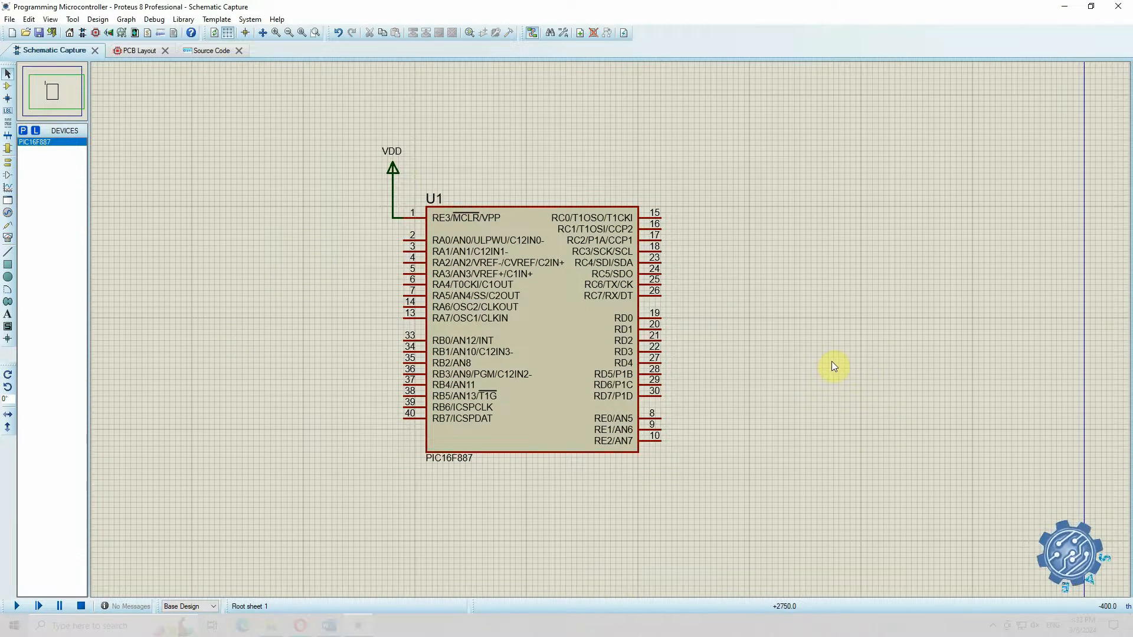
{"action": "mouse_move", "coordinate": [785, 310]}
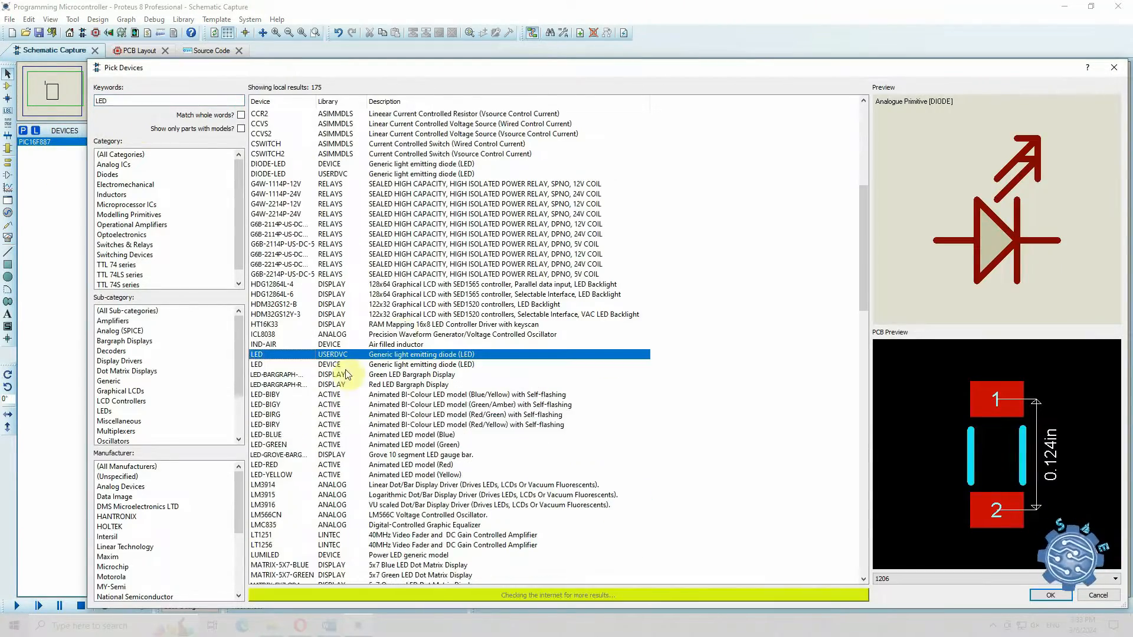
- Choose the green LED device for the eight port B indicators
{"action": "left_click", "coordinate": [1050, 594]}
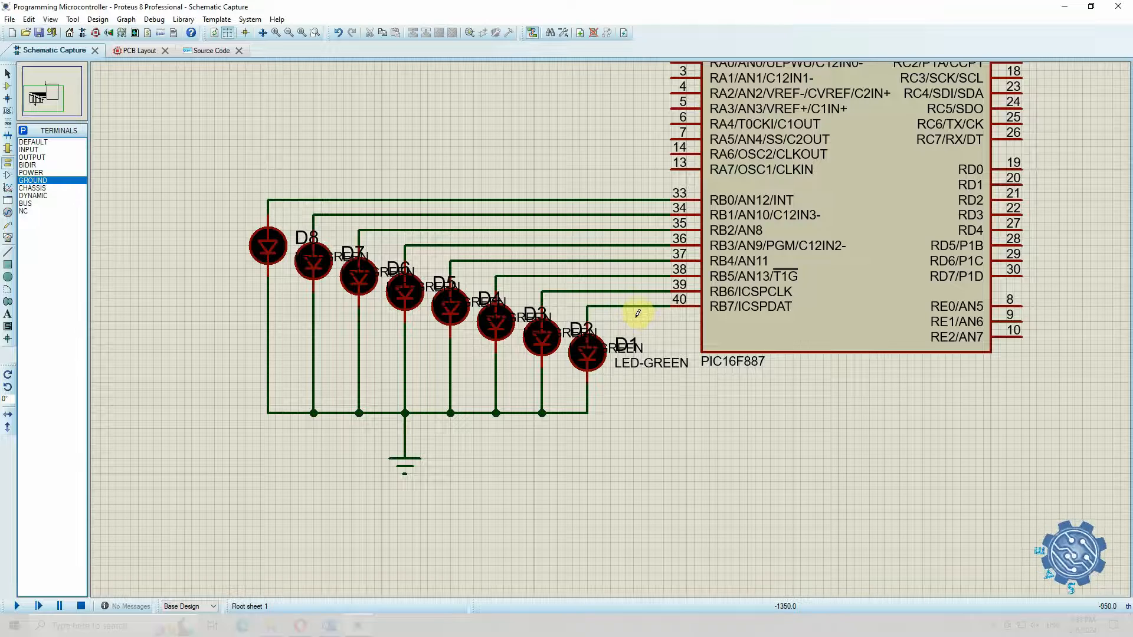
- Define labels LED3 RB5, LED4 RB4, LED7 RB1 and the rest in main.c with a port B comment
{"action": "left_click", "coordinate": [207, 51]}
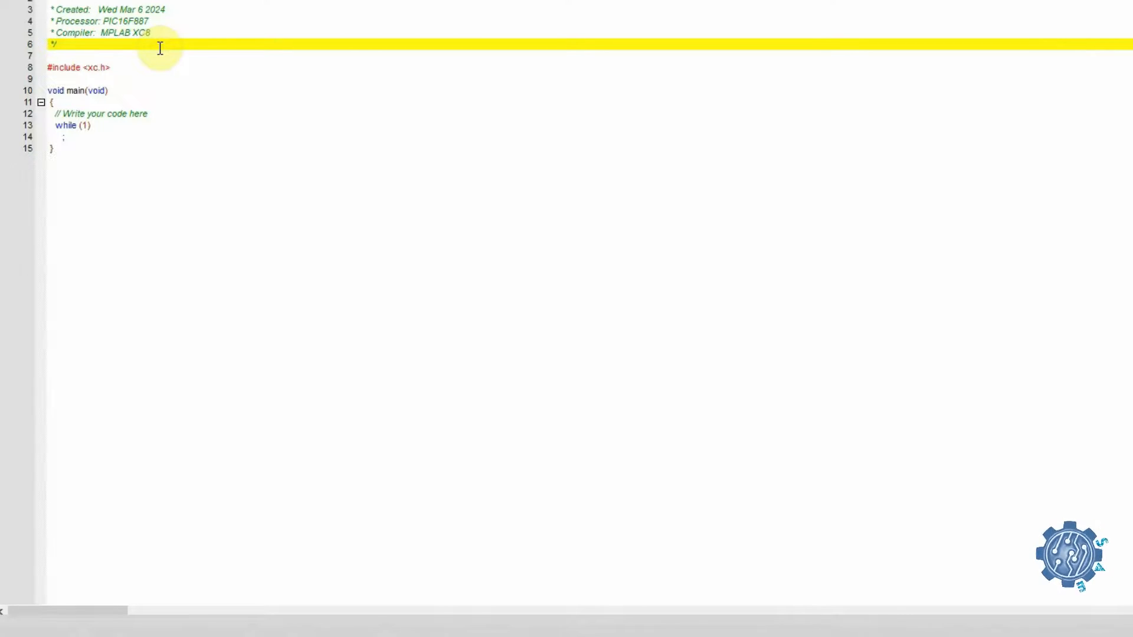
{"action": "left_click", "coordinate": [110, 67]}
{"action": "type", "text": "#define LED1 RB7"}
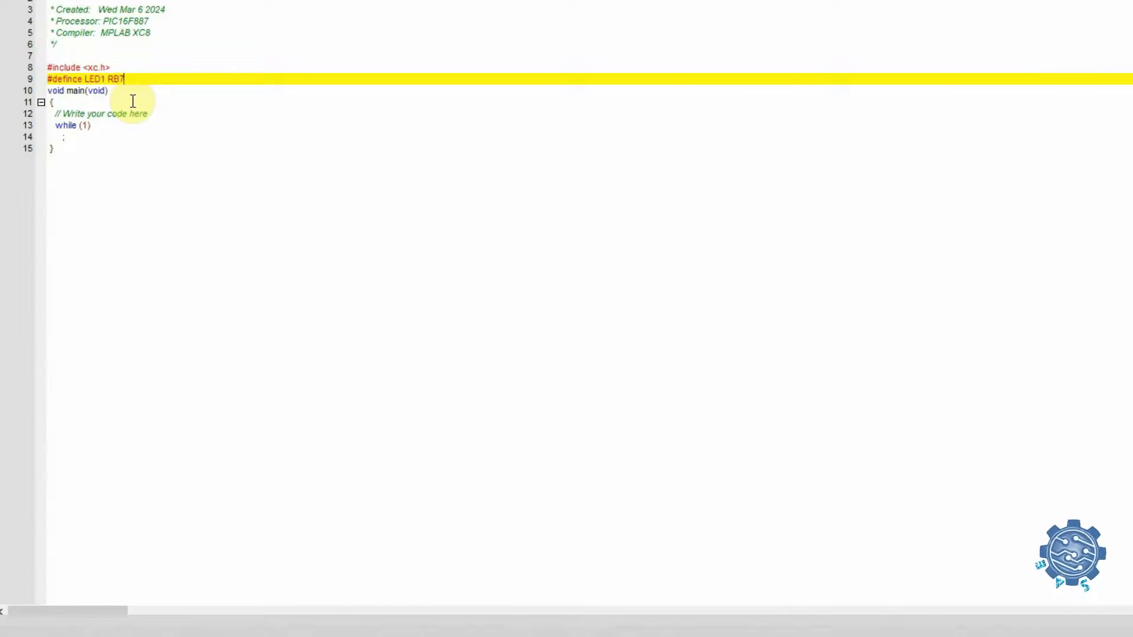
{"action": "type", "text": "//label for RB7 pin"}
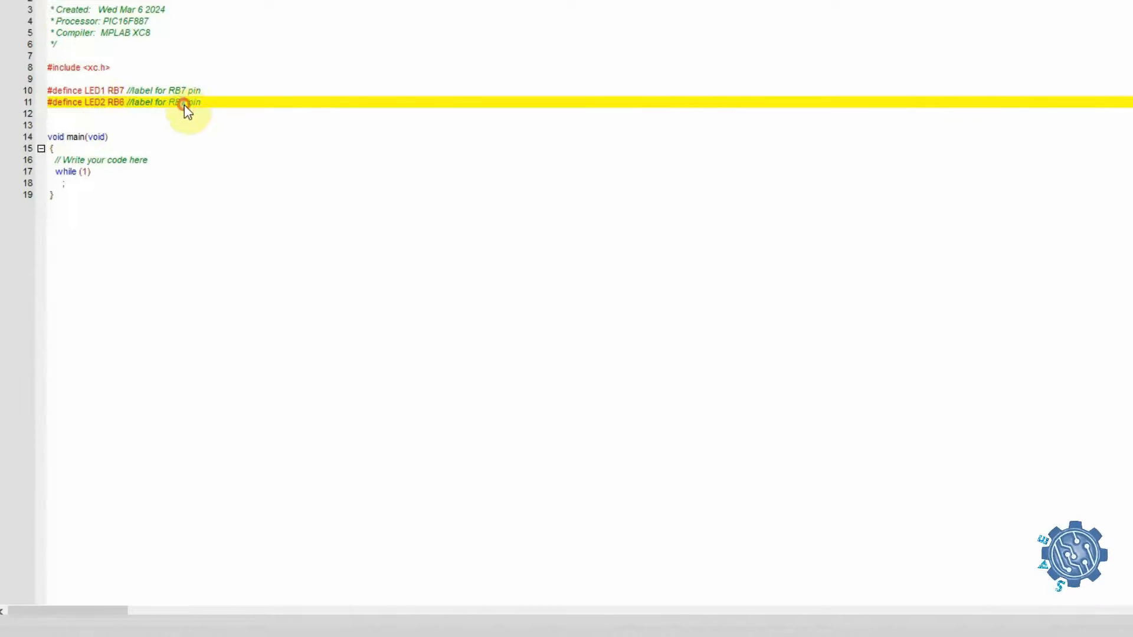
{"action": "type", "text": "#define LED3 RB5"}
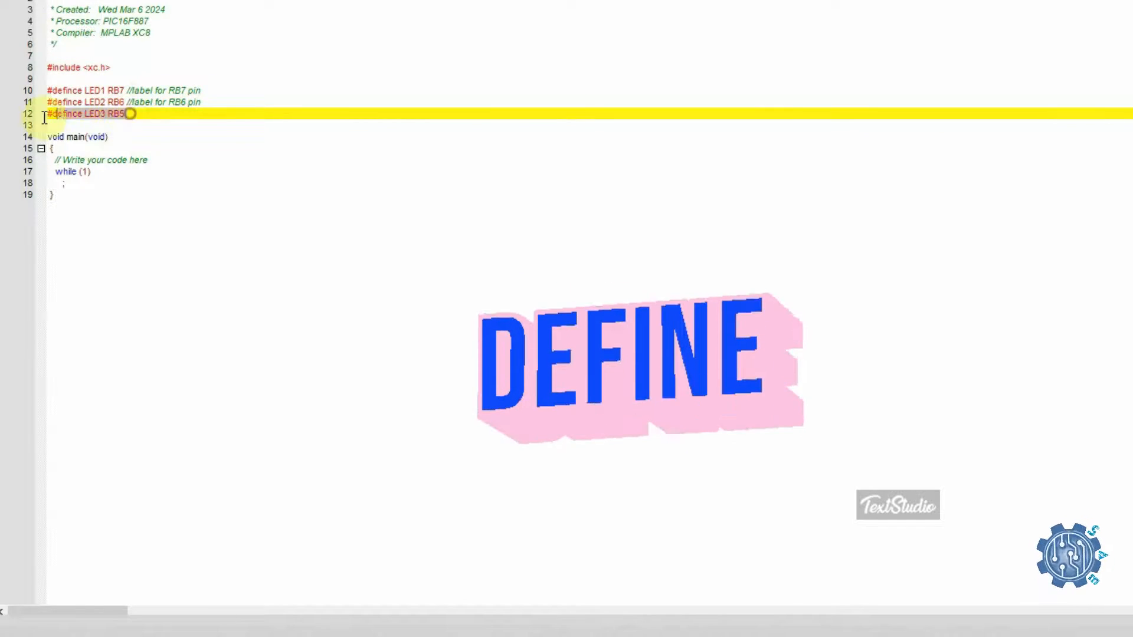
{"action": "type", "text": "#defince LED4 RB4"}
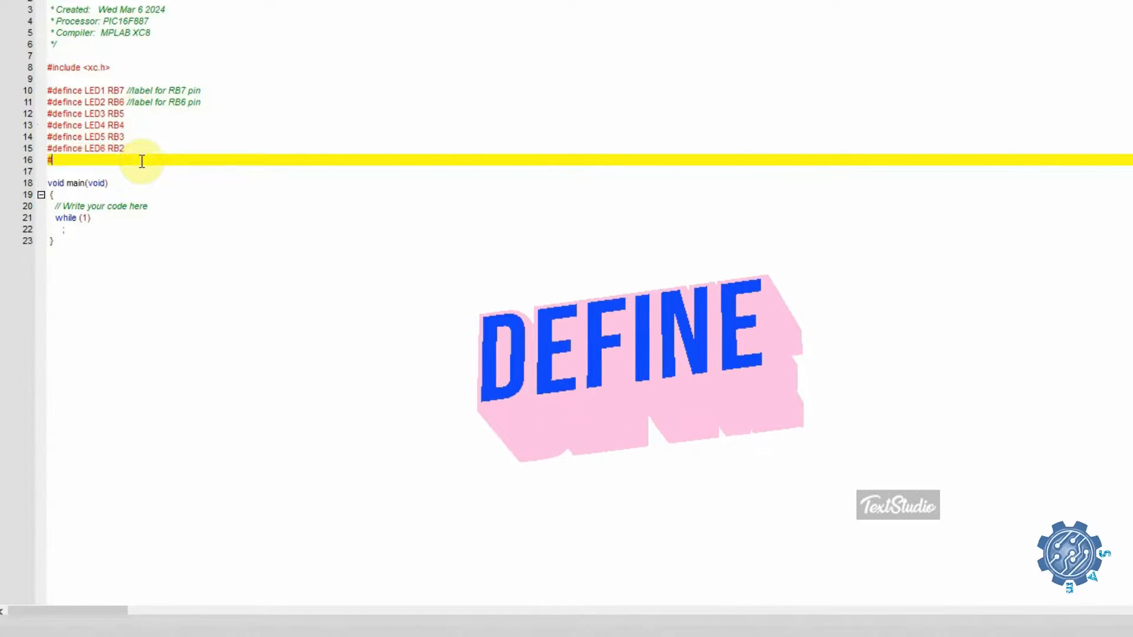
{"action": "type", "text": "#defince LED7 RB1"}
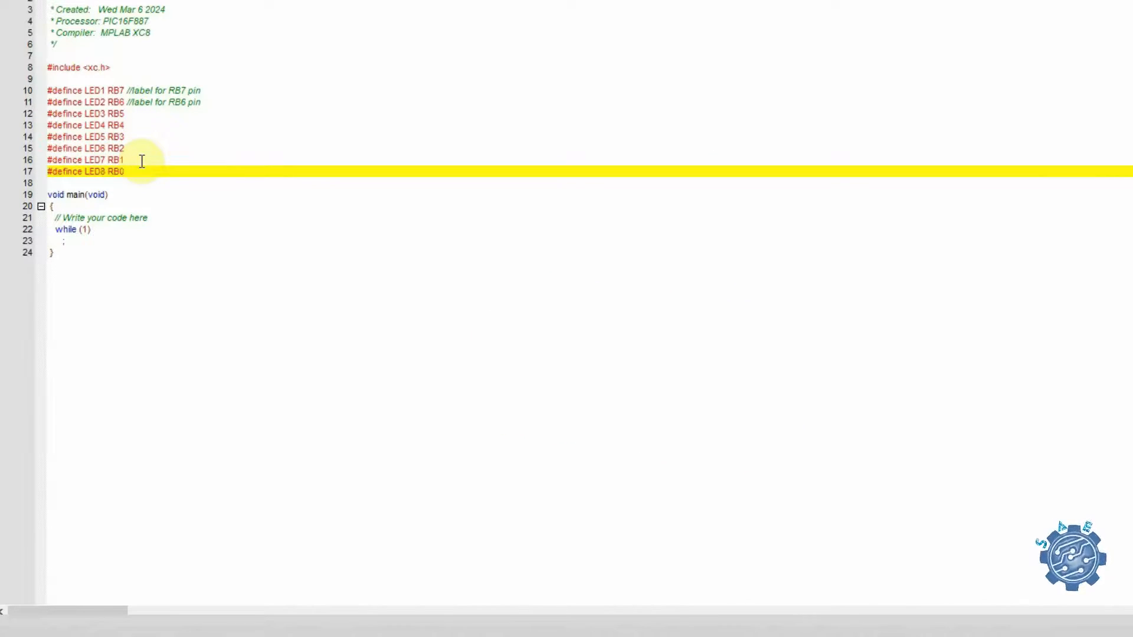
{"action": "left_click", "coordinate": [51, 205]}
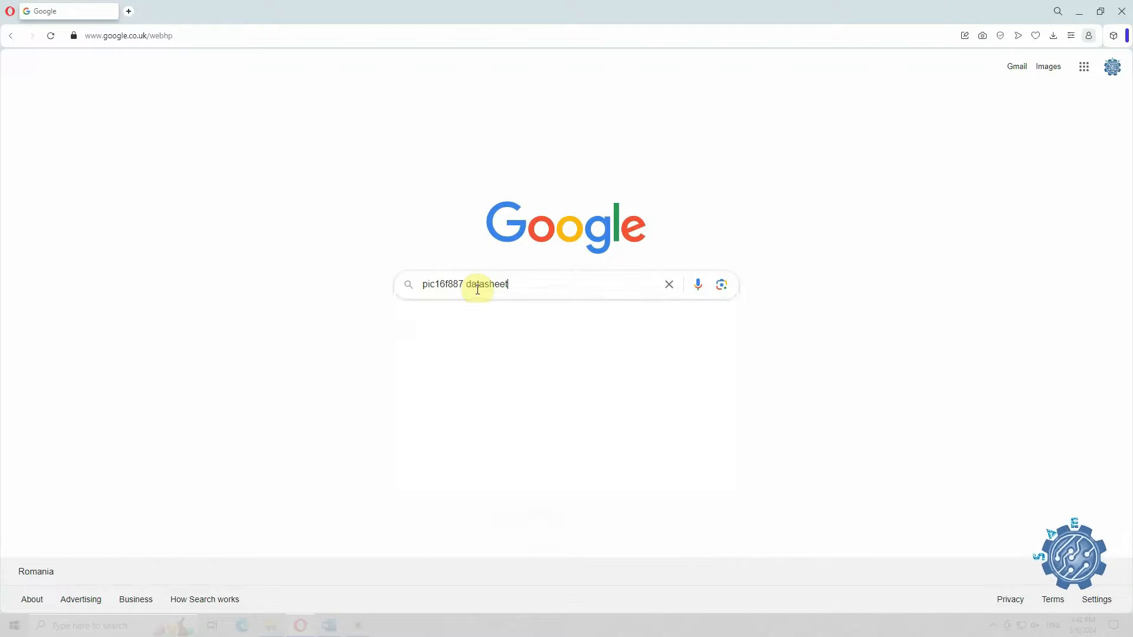
- Search for the PIC16F887 datasheet and highlight the TRISB register description
{"action": "key", "text": "Enter"}
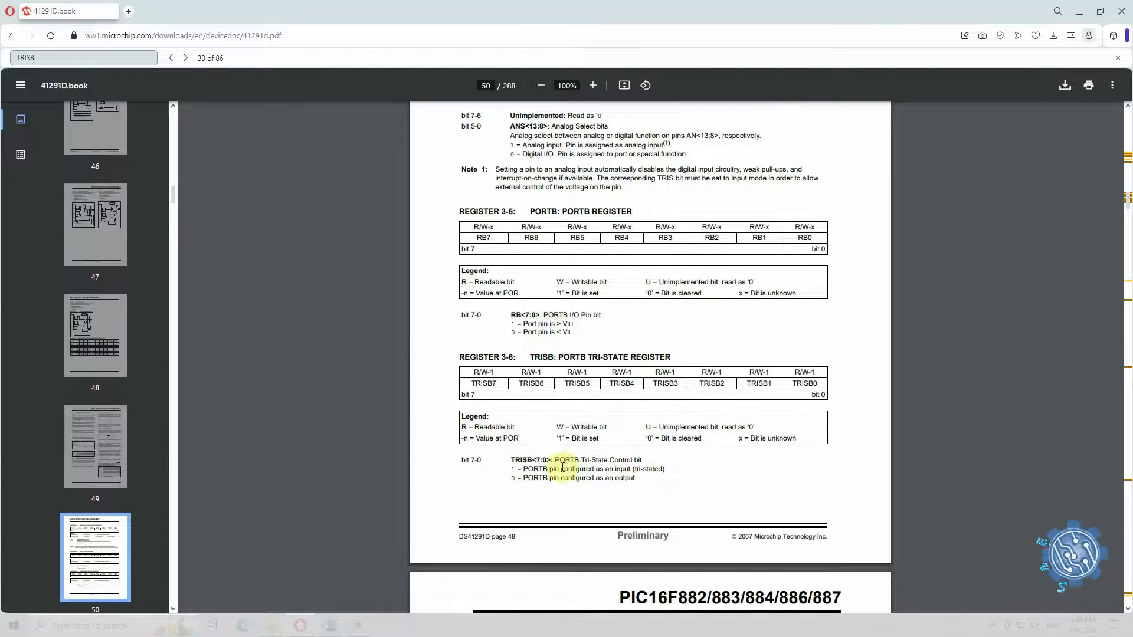
{"action": "left_click_drag", "start_coordinate": [579, 460], "coordinate": [642, 460]}
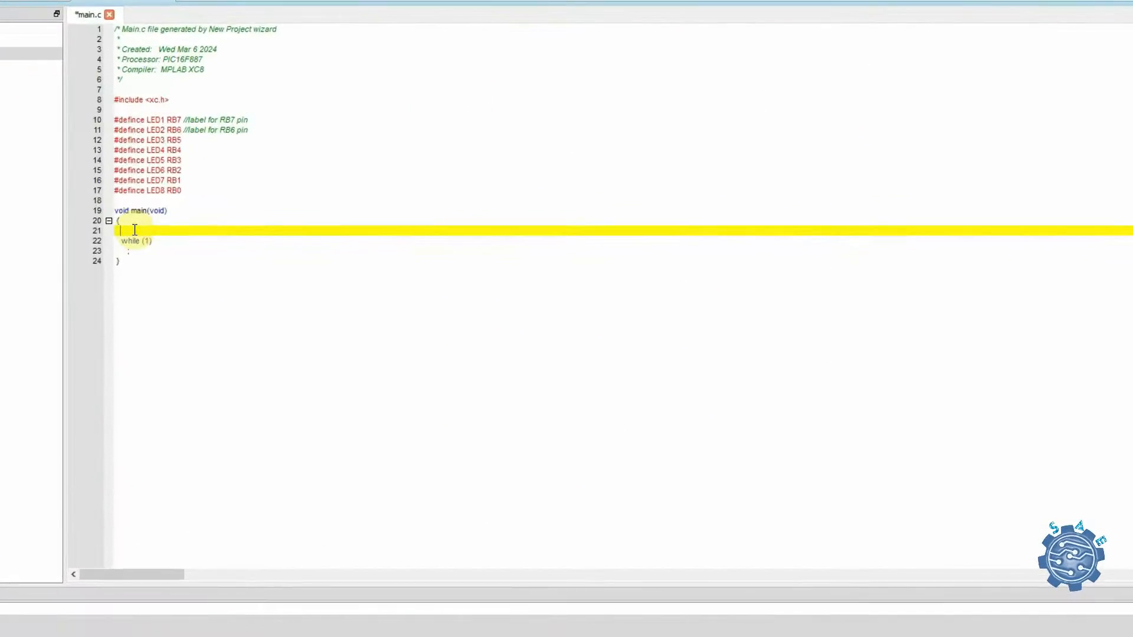
- Set TRISB = 0b00000000 and ANSELH = 0 in main with comments on outputs and digital pins
{"action": "type", "text": "TRISB = 0b00000000;"}
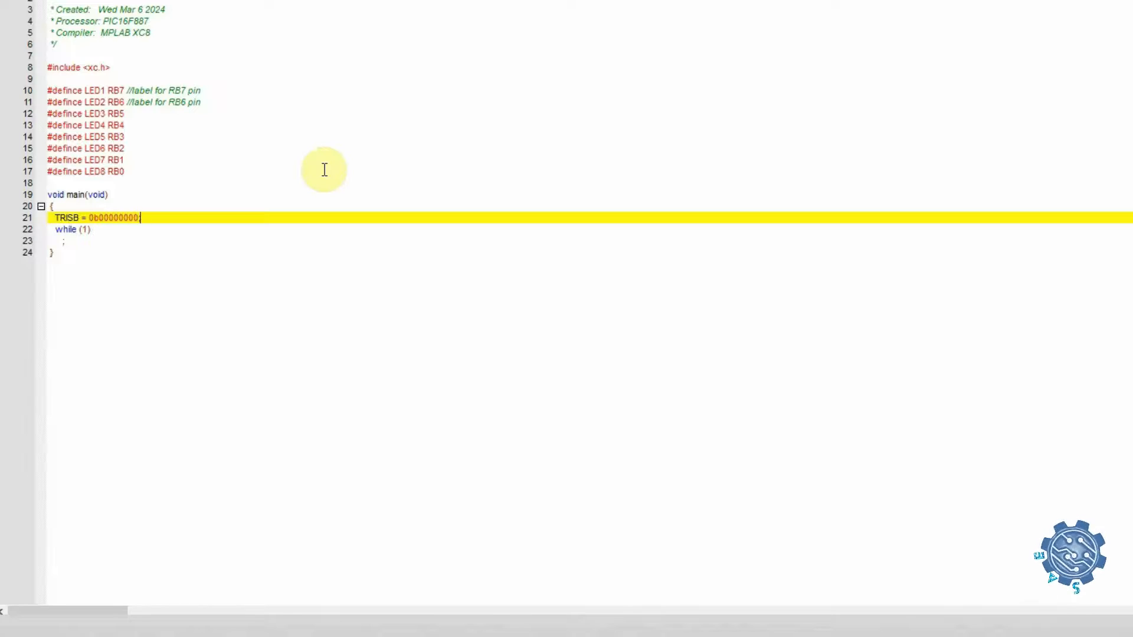
{"action": "type", "text": "//E Port set as output --> All pins are output pins"}
{"action": "type", "text": "ANSELH = 0"}
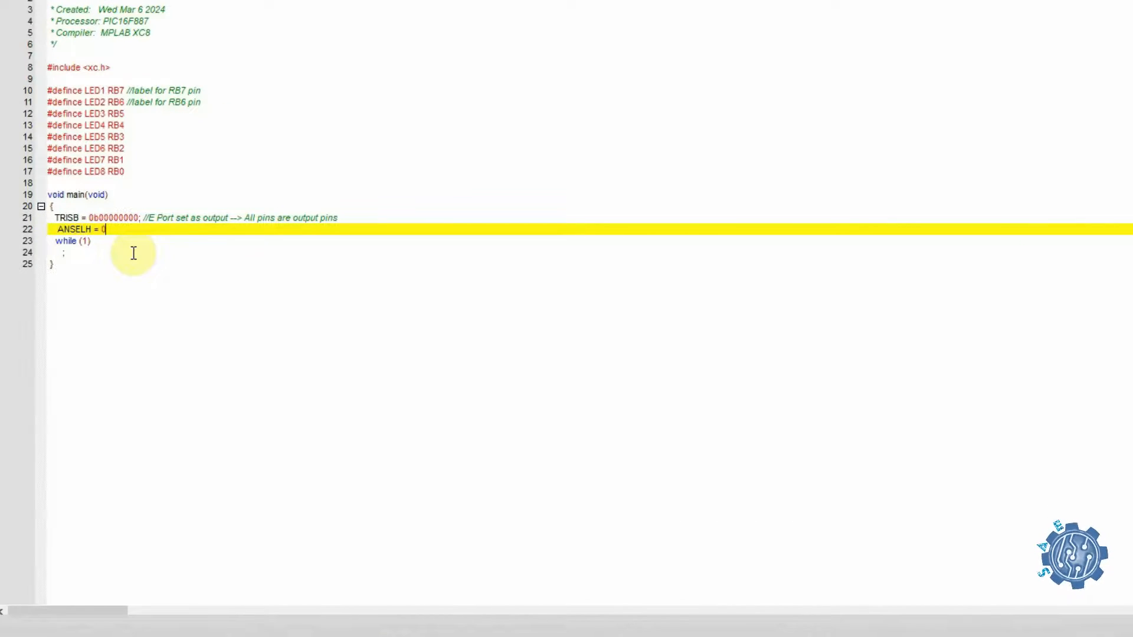
{"action": "type", "text": "; // The pins that can be configured A"}
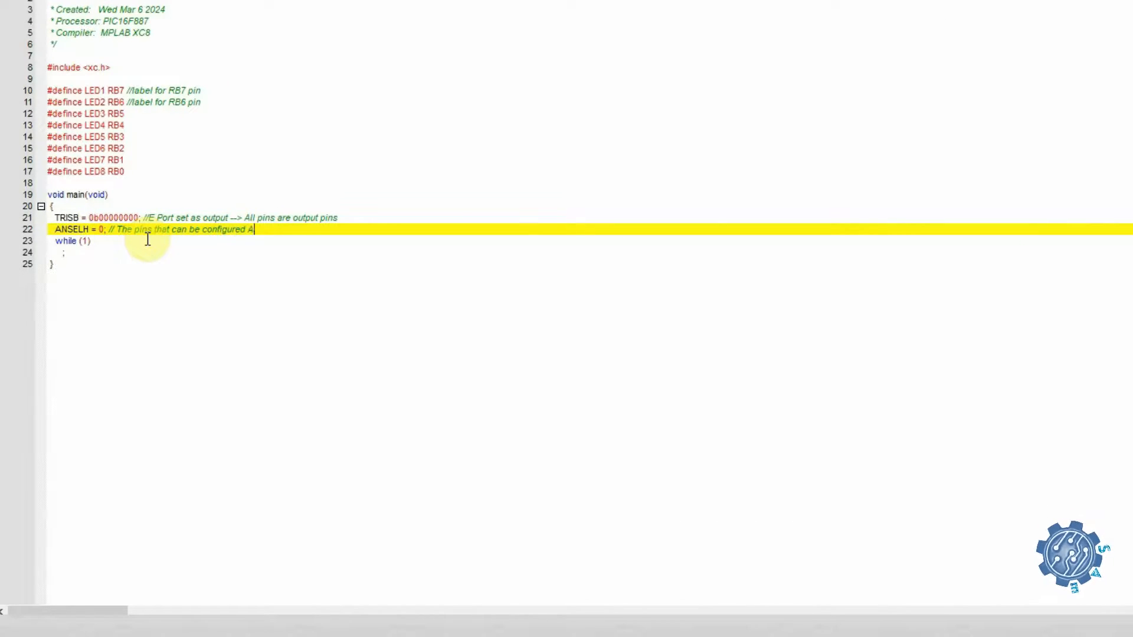
{"action": "type", "text": "nalog/Digital from port B are set on digital"}
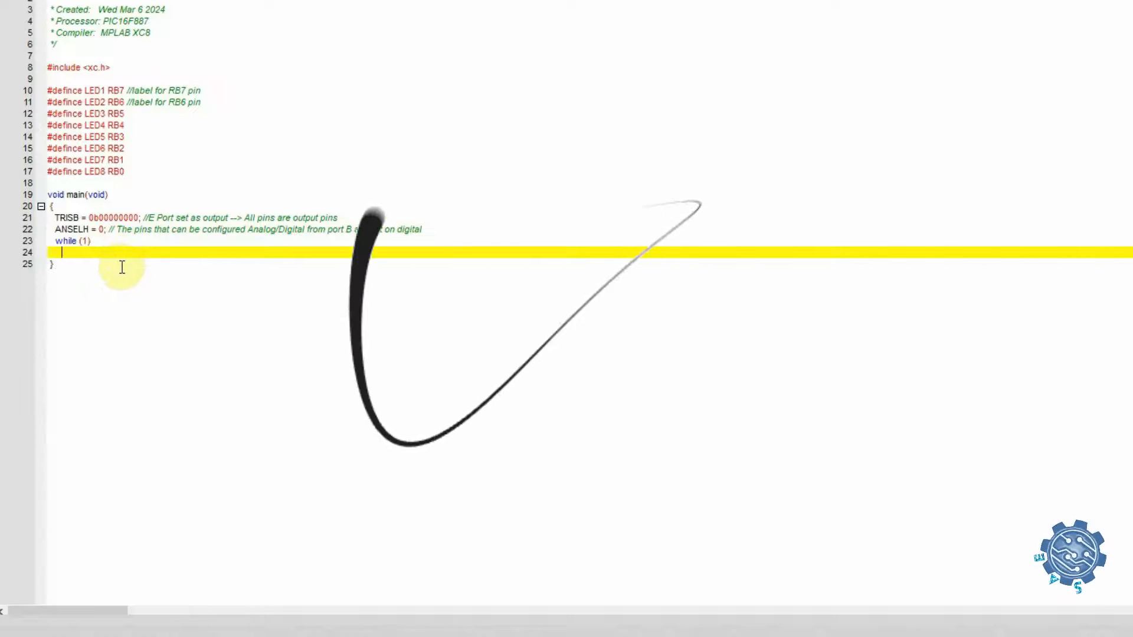
- Make the while(1) loop toggle LED1 with 'LED1 = !LED1;' and a negation comment
{"action": "type", "text": "{"}
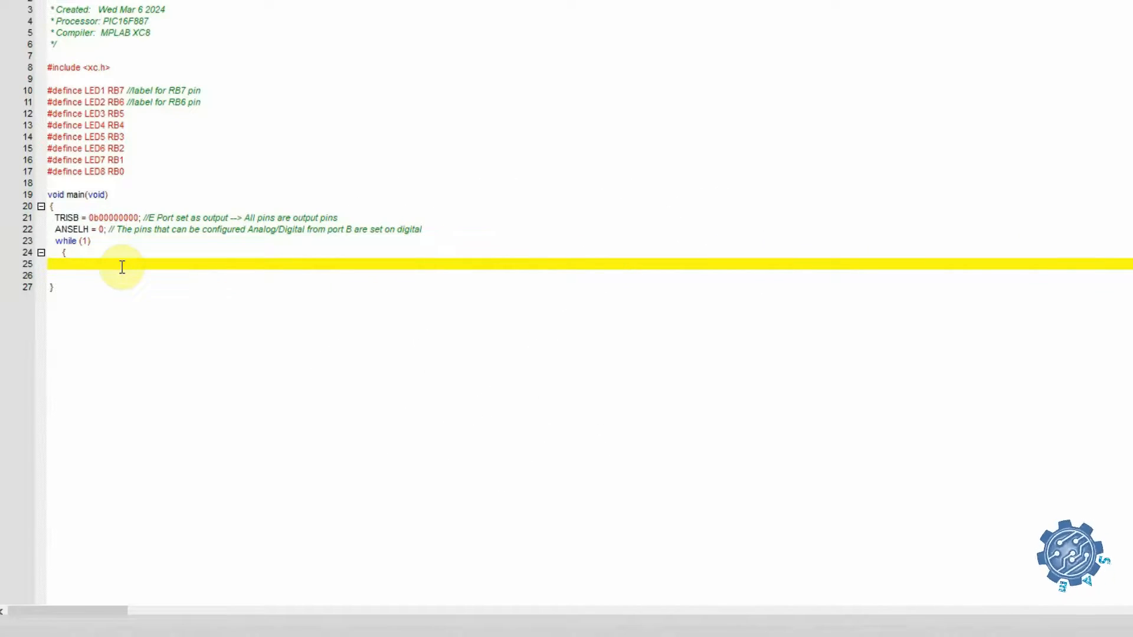
{"action": "type", "text": "LED1 ="}
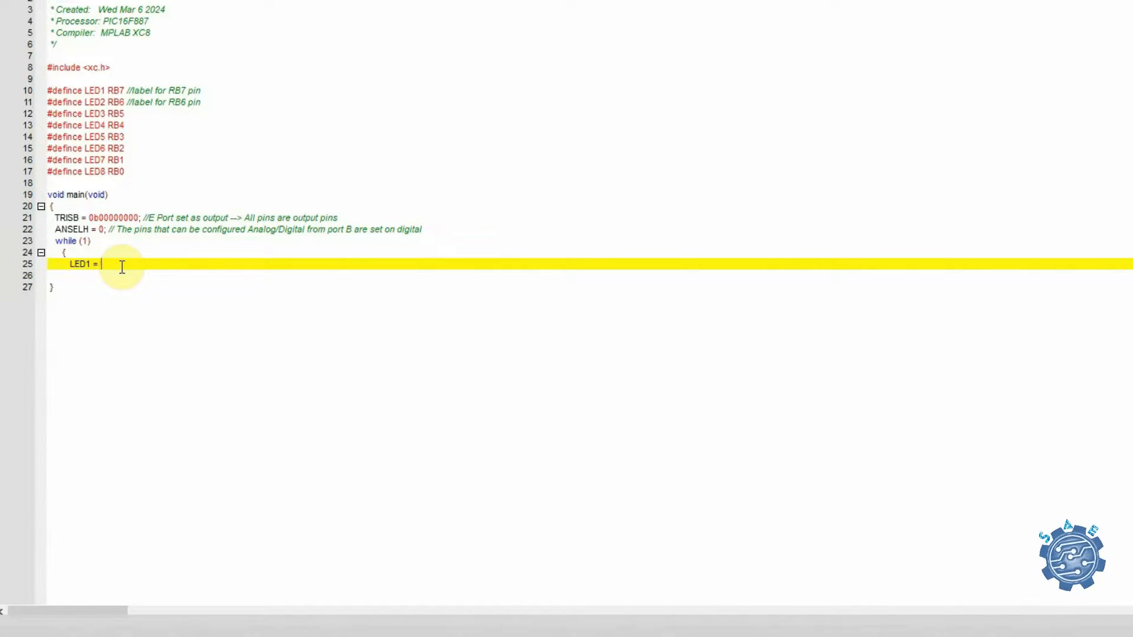
{"action": "type", "text": "!LED1"}
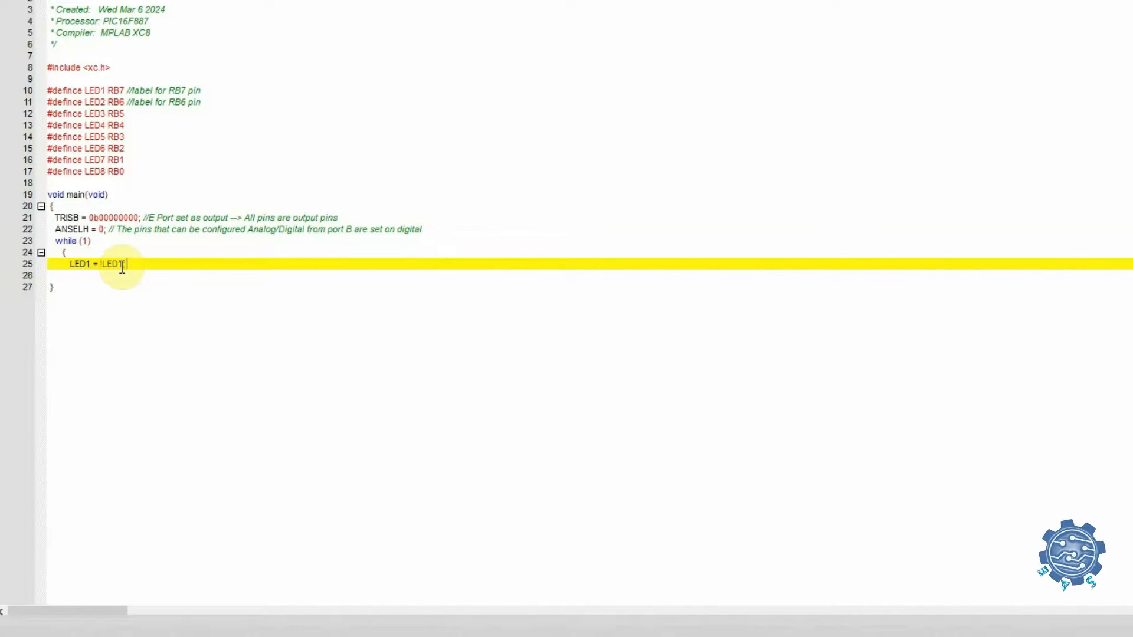
{"action": "type", "text": "// Negating the value of LED1 When pre"}
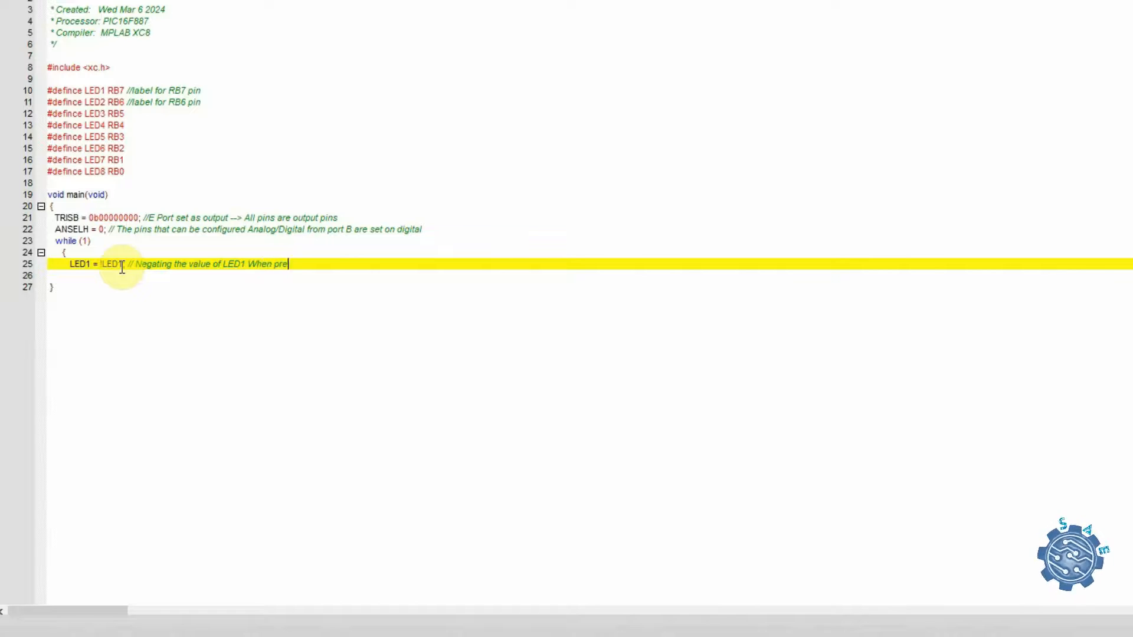
{"action": "type", "text": "vious was 1 (logic state - 5V voltage on pin), now is done 0 logic ("}
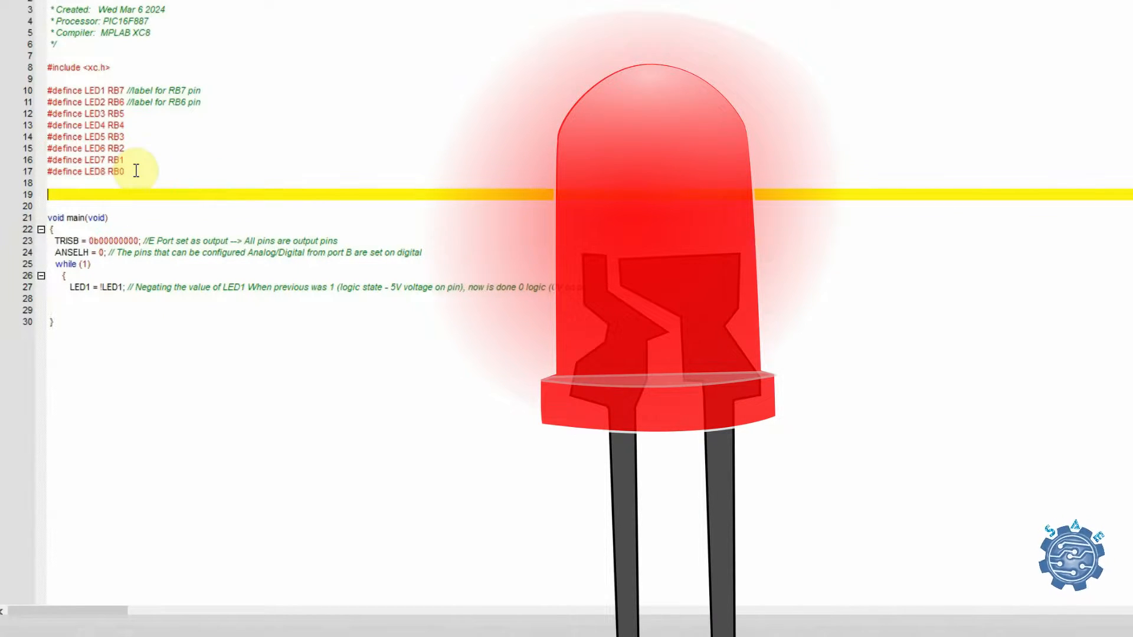
- Declare global 'unsigned long x;' and add a for loop counting x from 0 to 10000 as a delay
{"action": "type", "text": "unsigned"}
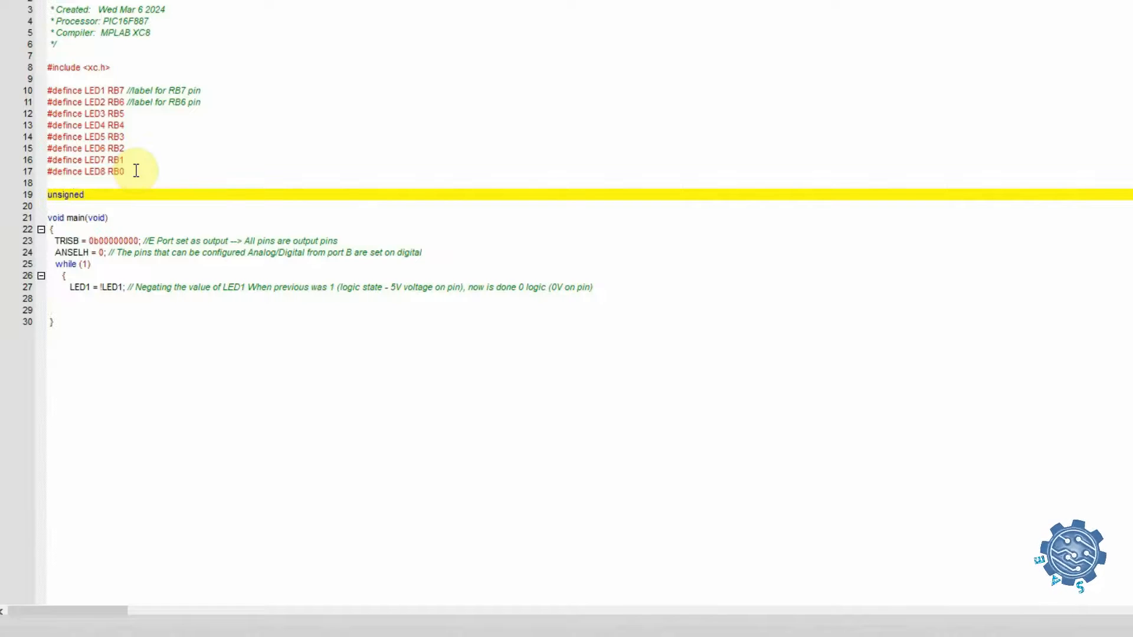
{"action": "type", "text": "long x"}
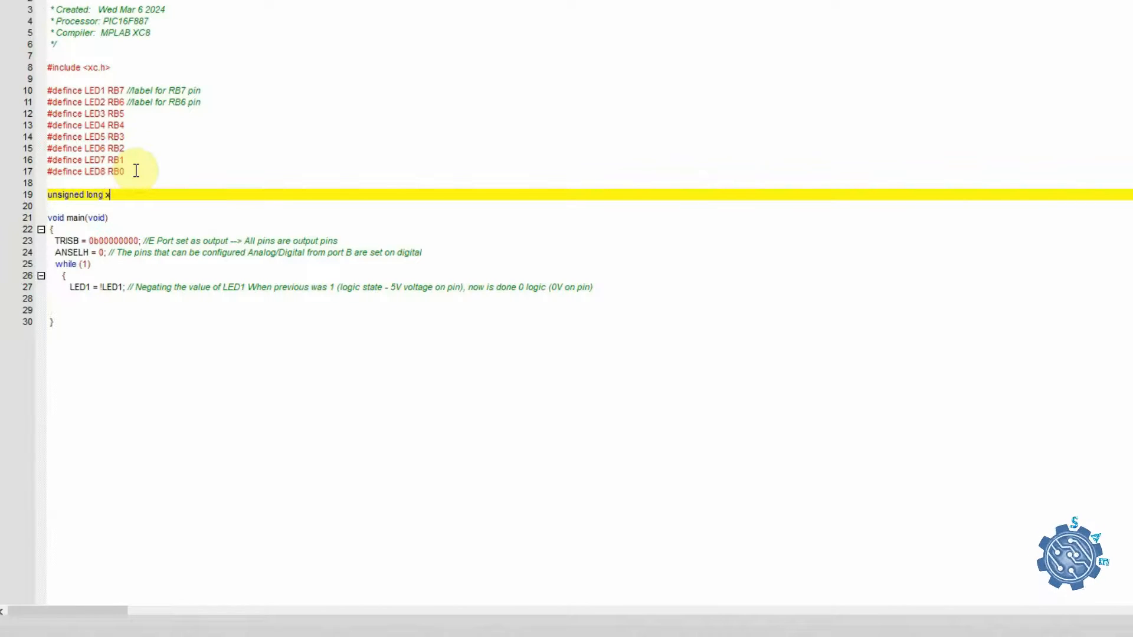
{"action": "type", "text": ";"}
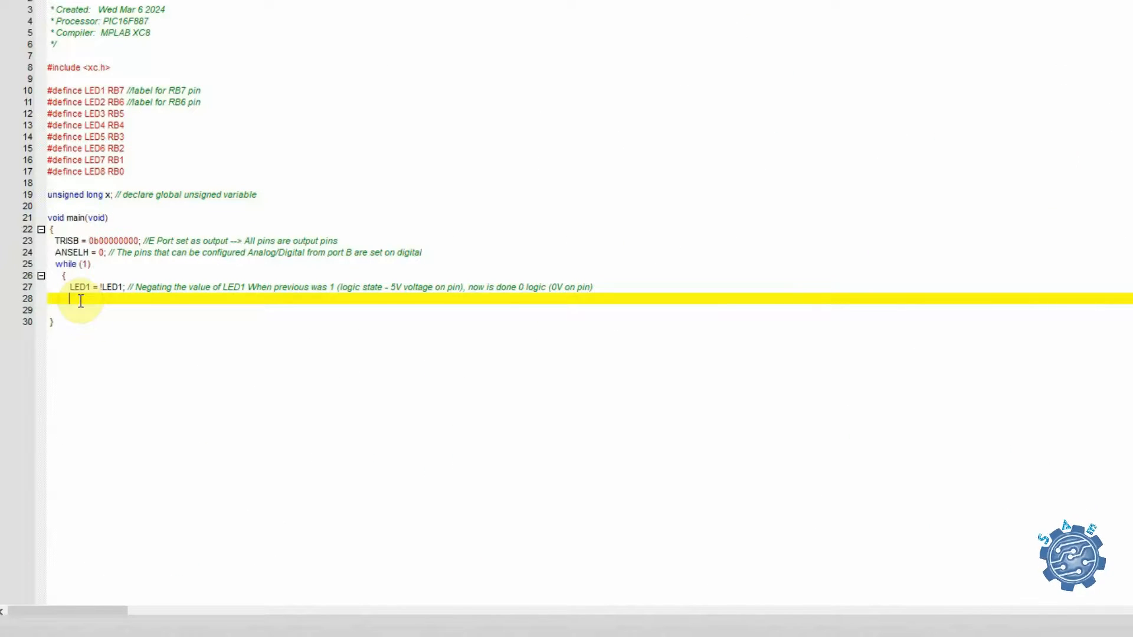
{"action": "type", "text": "for"}
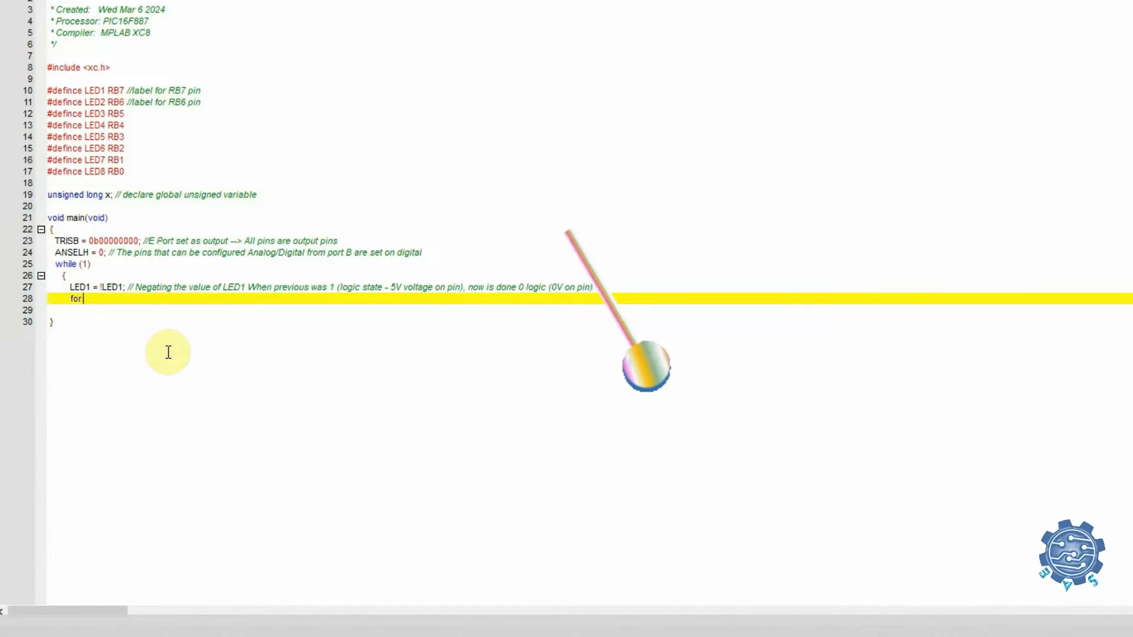
{"action": "type", "text": "(x=0"}
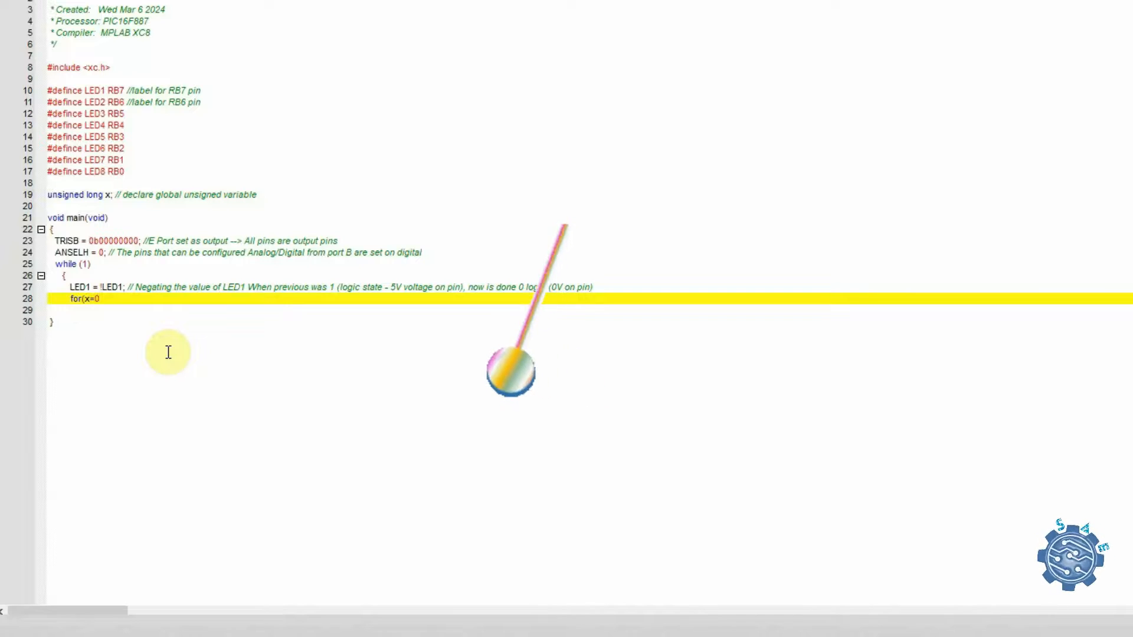
{"action": "type", "text": "; x<1"}
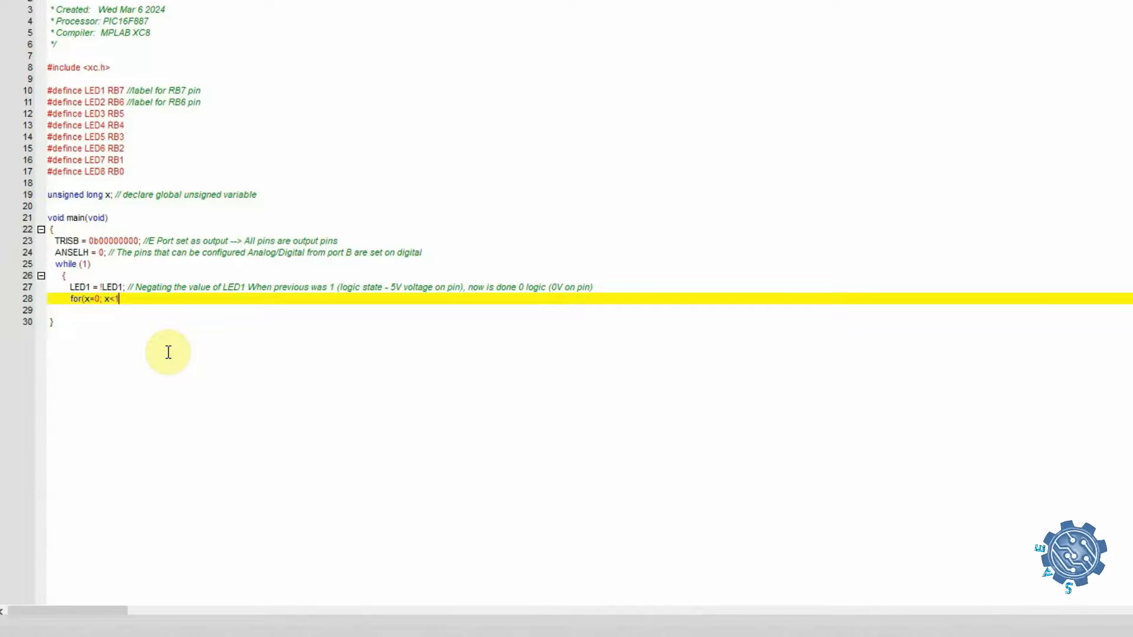
{"action": "type", "text": "0000; x++);"}
{"action": "left_click", "coordinate": [588, 310]}
{"action": "type", "text": "}"}
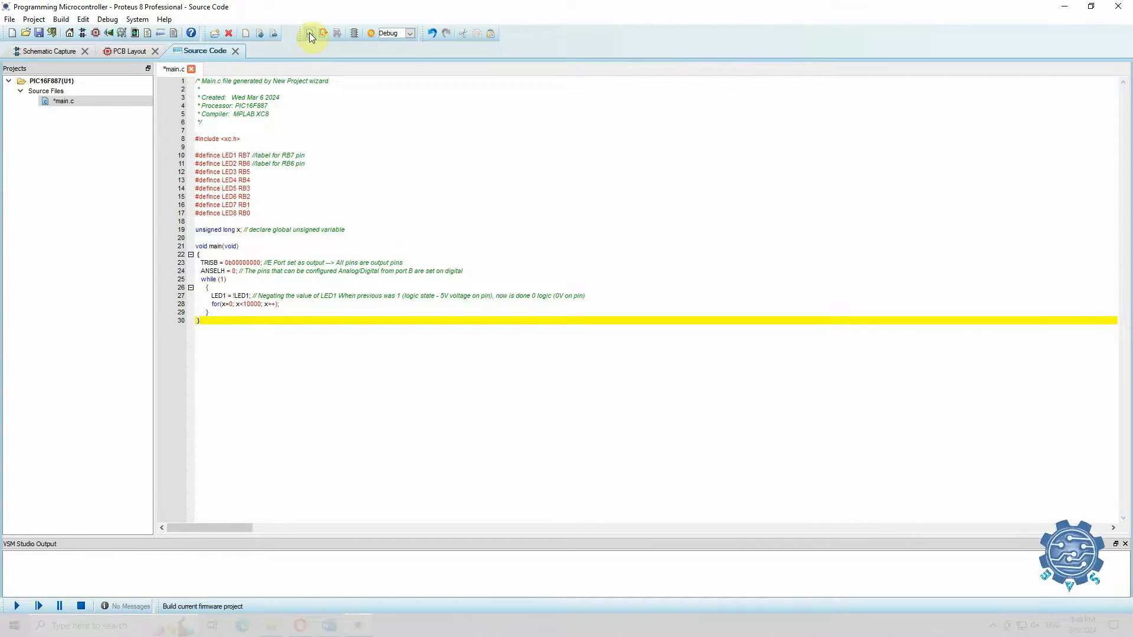
- Build the project, correct the '#defince' misspellings and rebuild until it compiles
{"action": "left_click", "coordinate": [309, 33]}
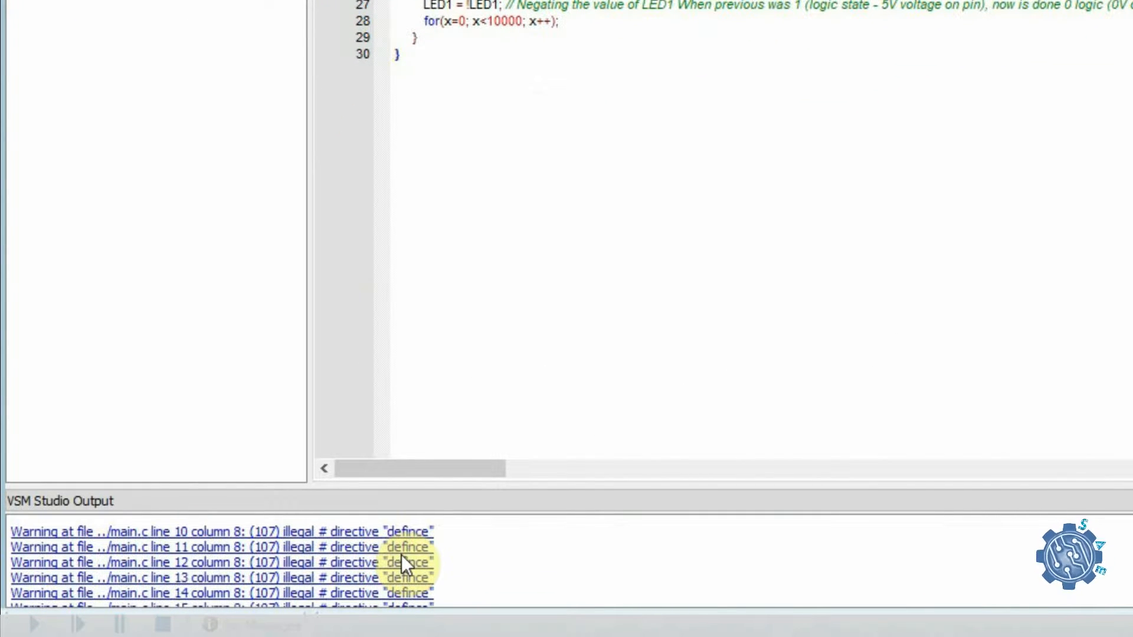
{"action": "mouse_move", "coordinate": [423, 538]}
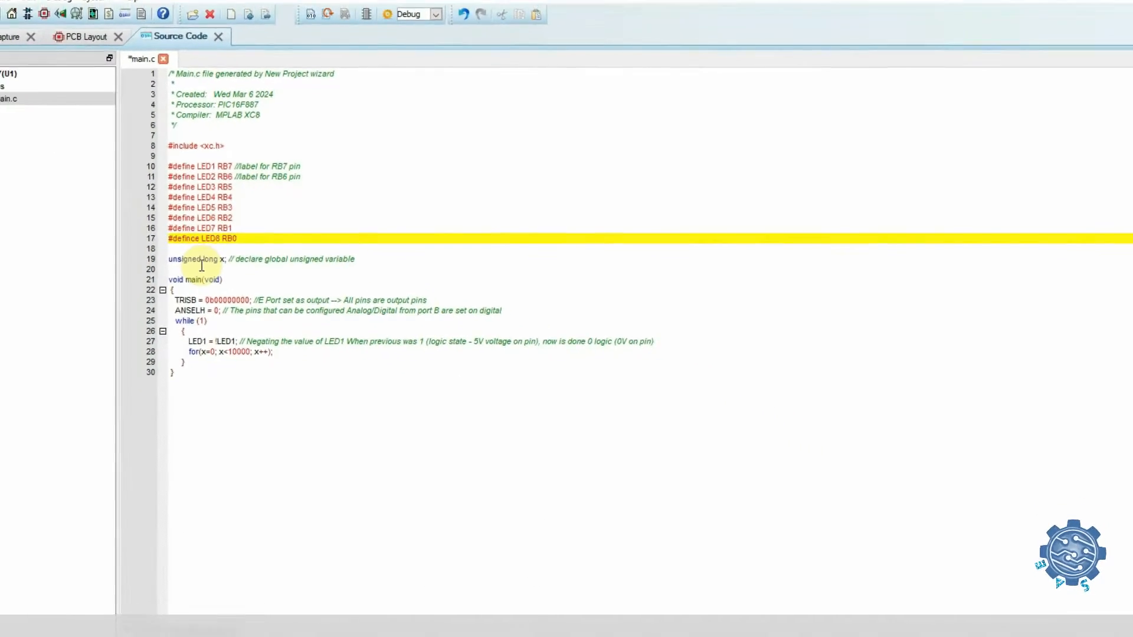
{"action": "left_click", "coordinate": [310, 33]}
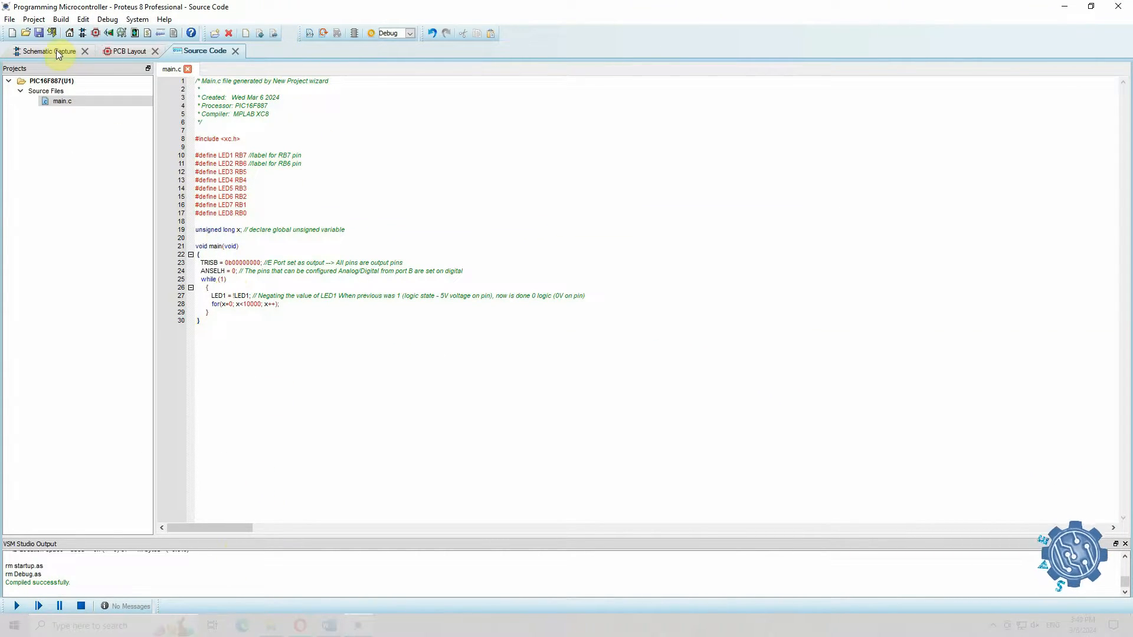
- Run the LED schematic simulation, then return to main.c to reduce the delay count to 1000
{"action": "left_click", "coordinate": [43, 50]}
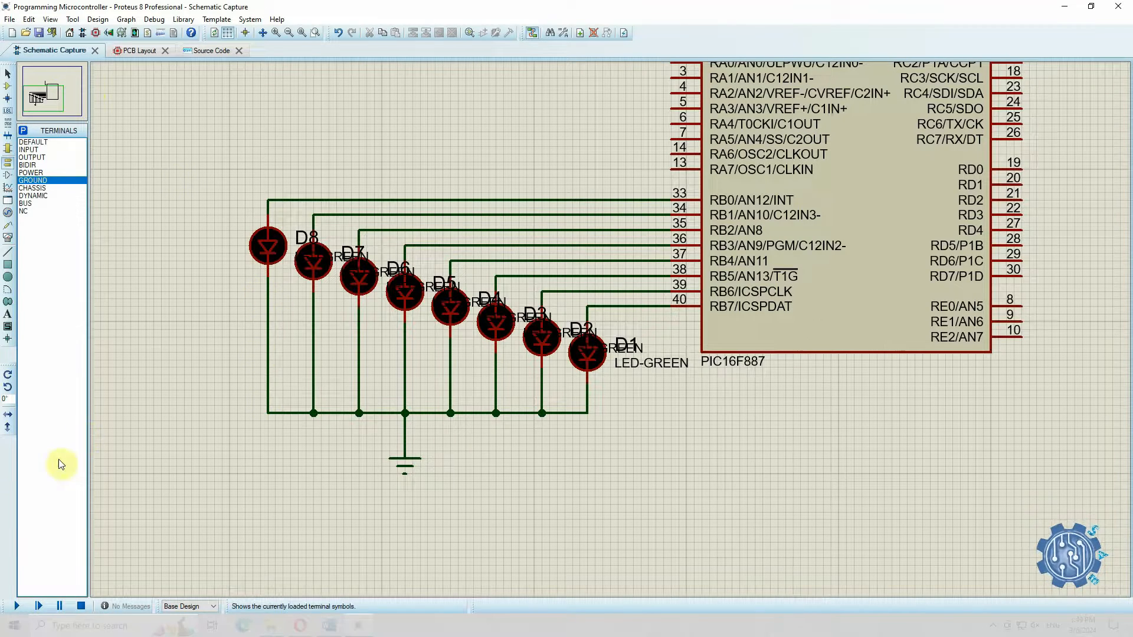
{"action": "left_click", "coordinate": [15, 605]}
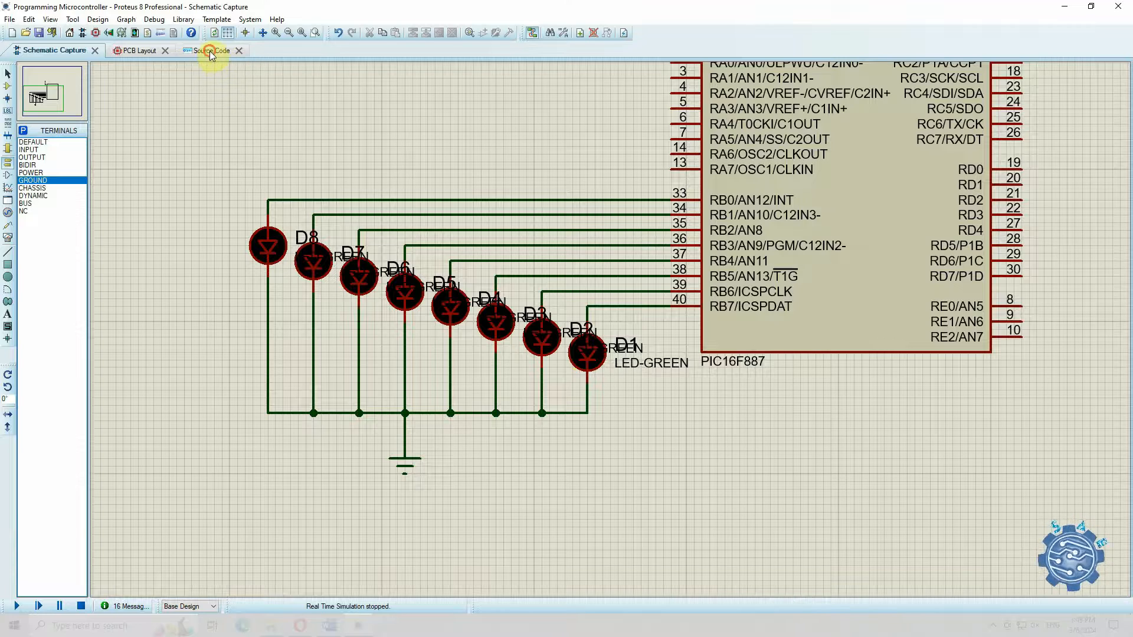
{"action": "left_click", "coordinate": [210, 49]}
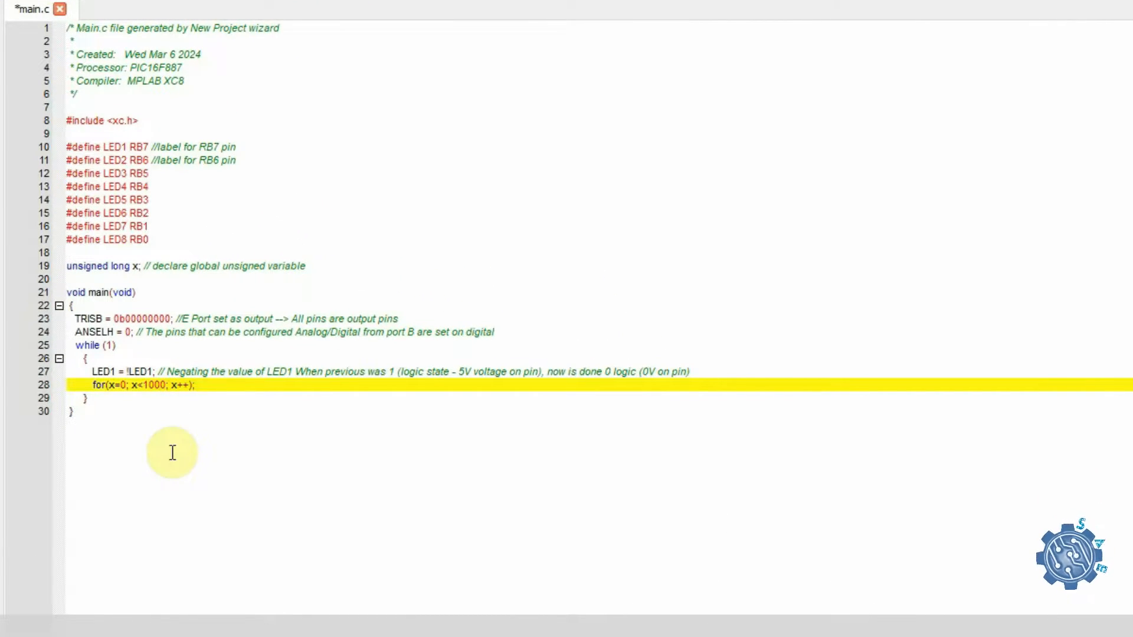
- Insert PORTB = 0; at the start of main before the port configuration
{"action": "left_click", "coordinate": [130, 304]}
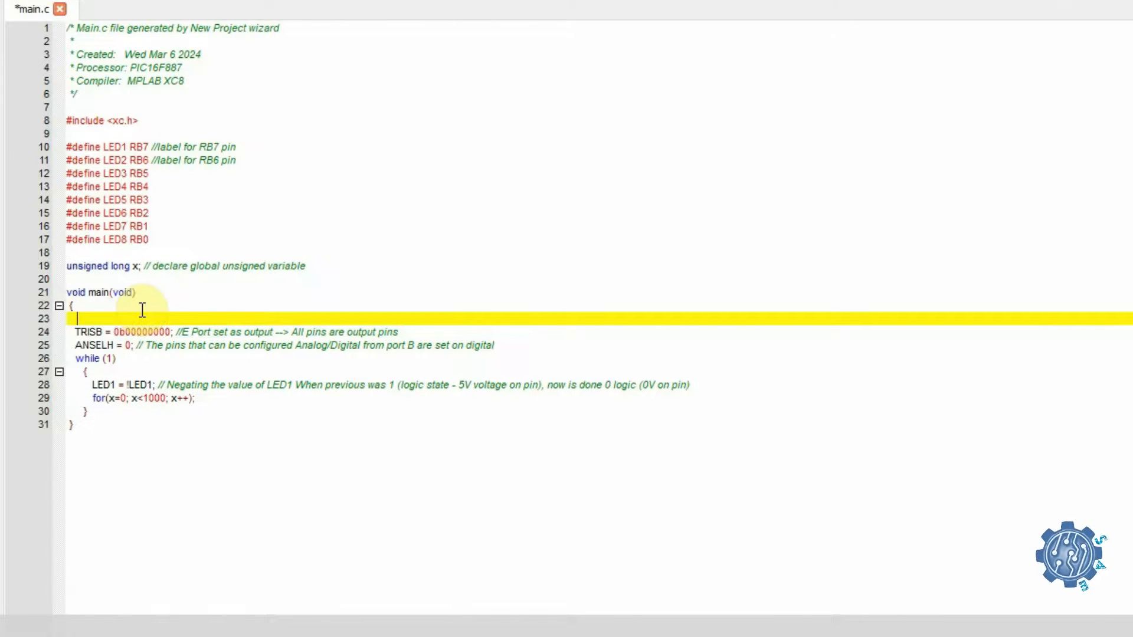
{"action": "type", "text": "PORT"}
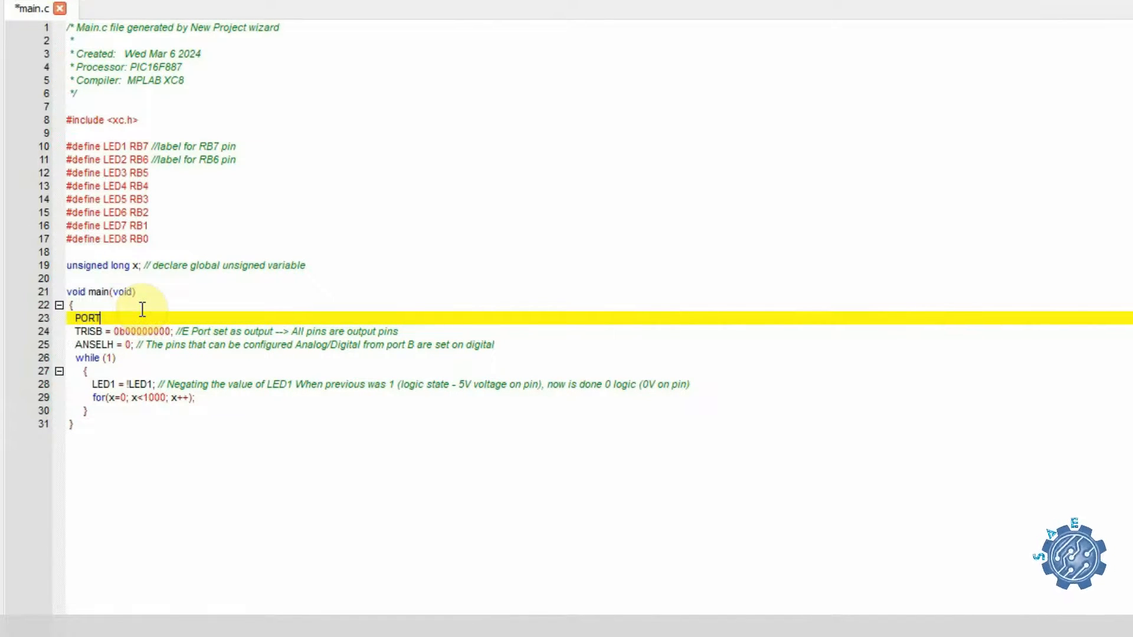
{"action": "type", "text": "B = 0;"}
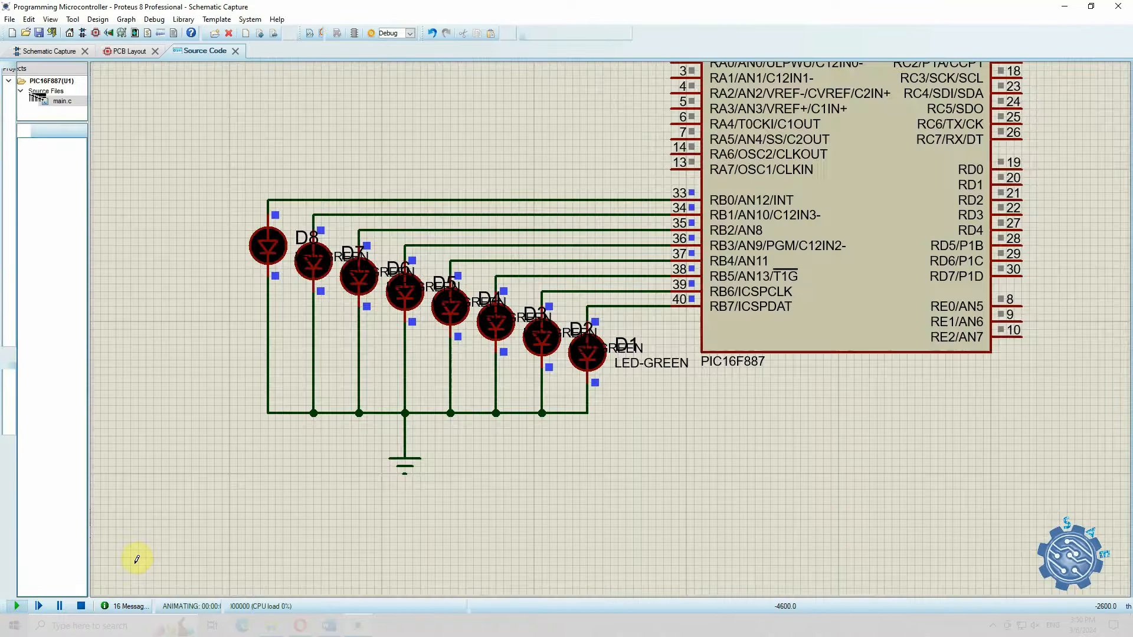
- Stop the LED simulation and begin editing the LED1 toggle statement in main.c
{"action": "left_click", "coordinate": [48, 51]}
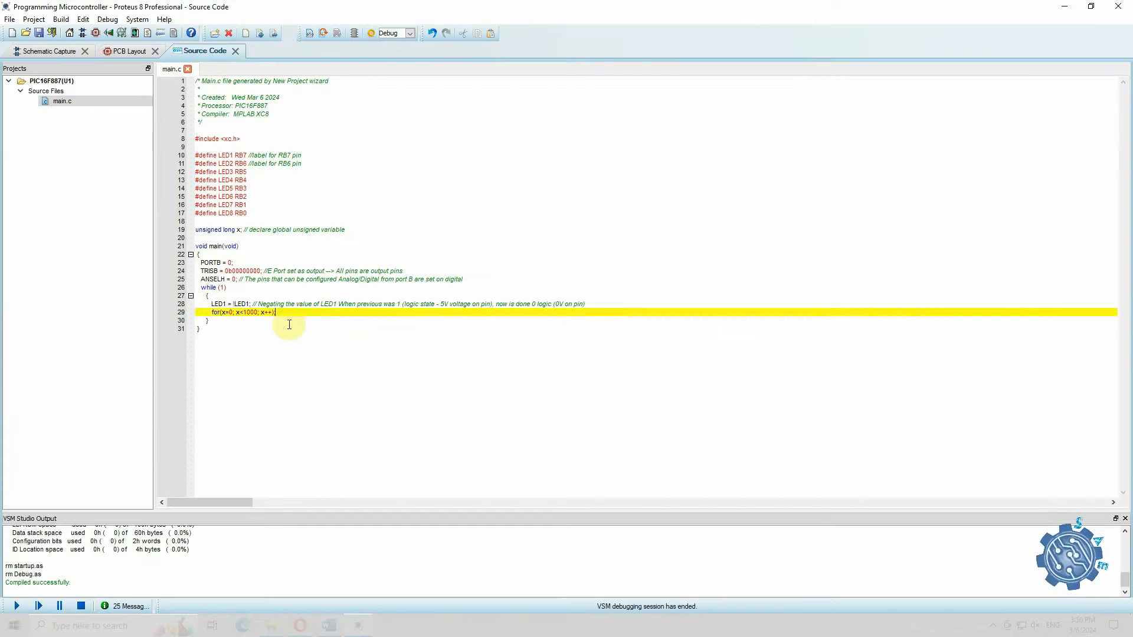
{"action": "left_click", "coordinate": [50, 51]}
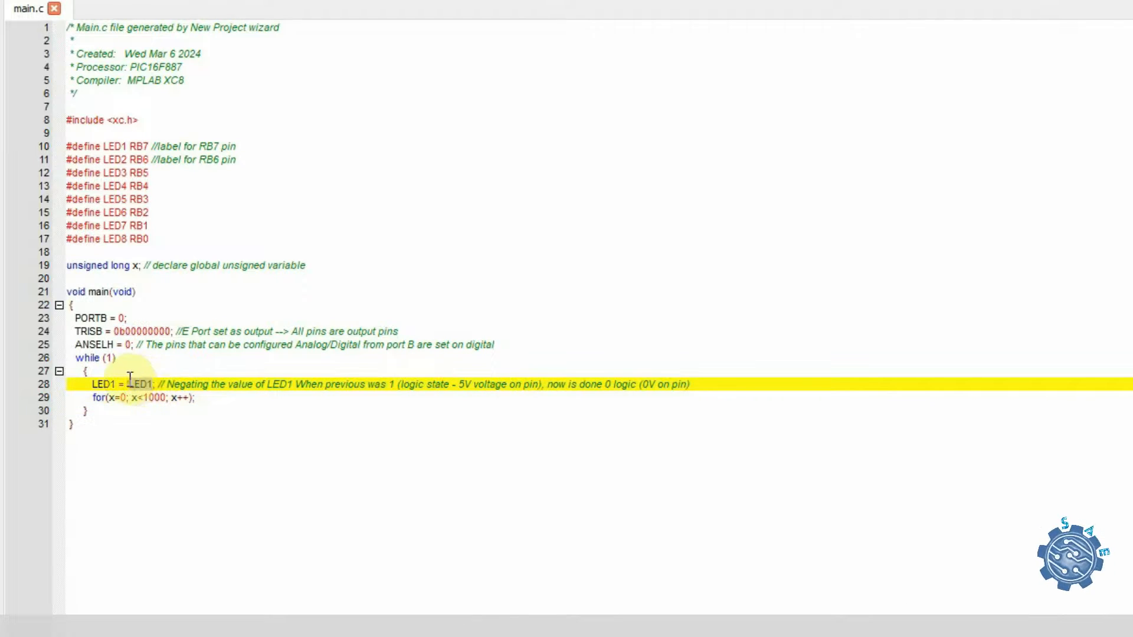
- Set LED1 = 1, add LED2 = 0; and two for(x=0; x<1000; x++); delay loops in the while loop
{"action": "type", "text": "1"}
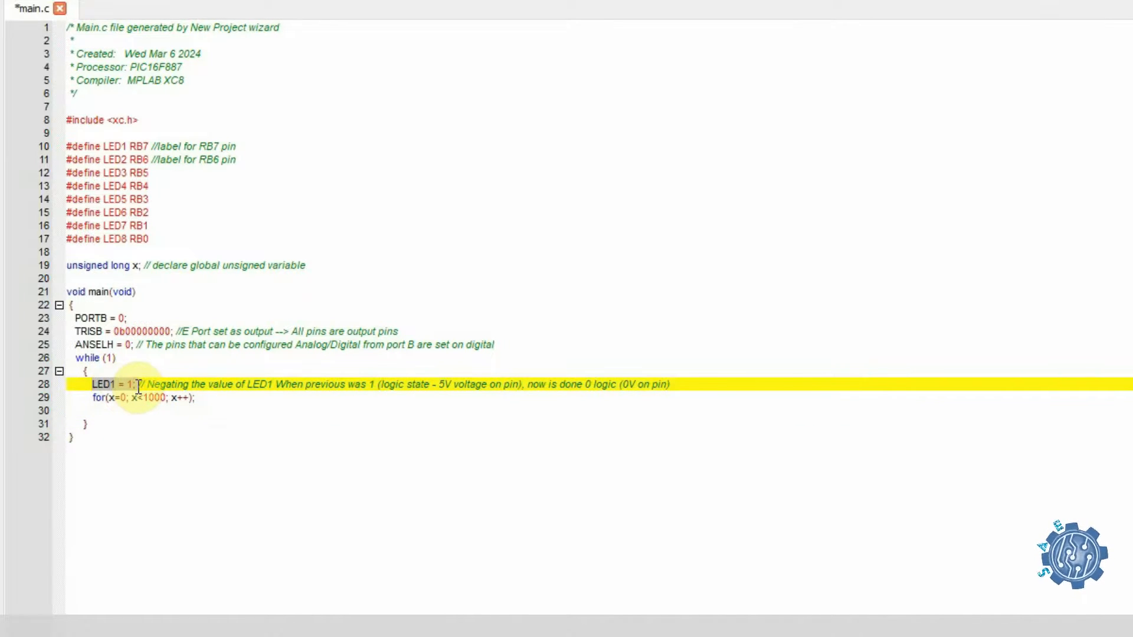
{"action": "type", "text": "LED2 = 0;"}
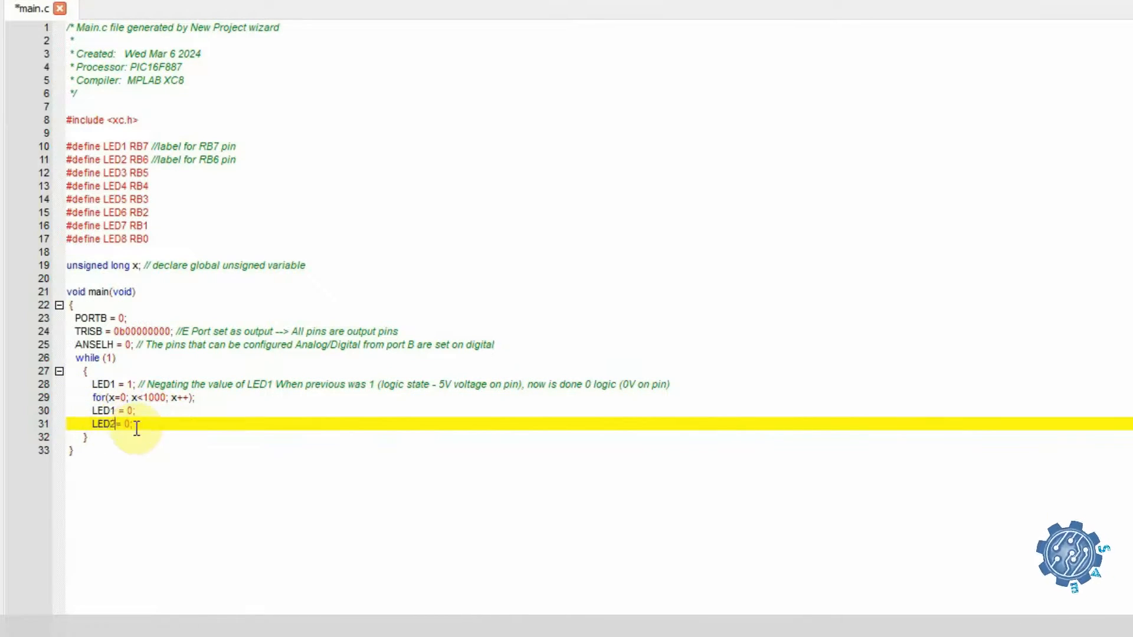
{"action": "type", "text": "for(x=0; x<1000; x++);"}
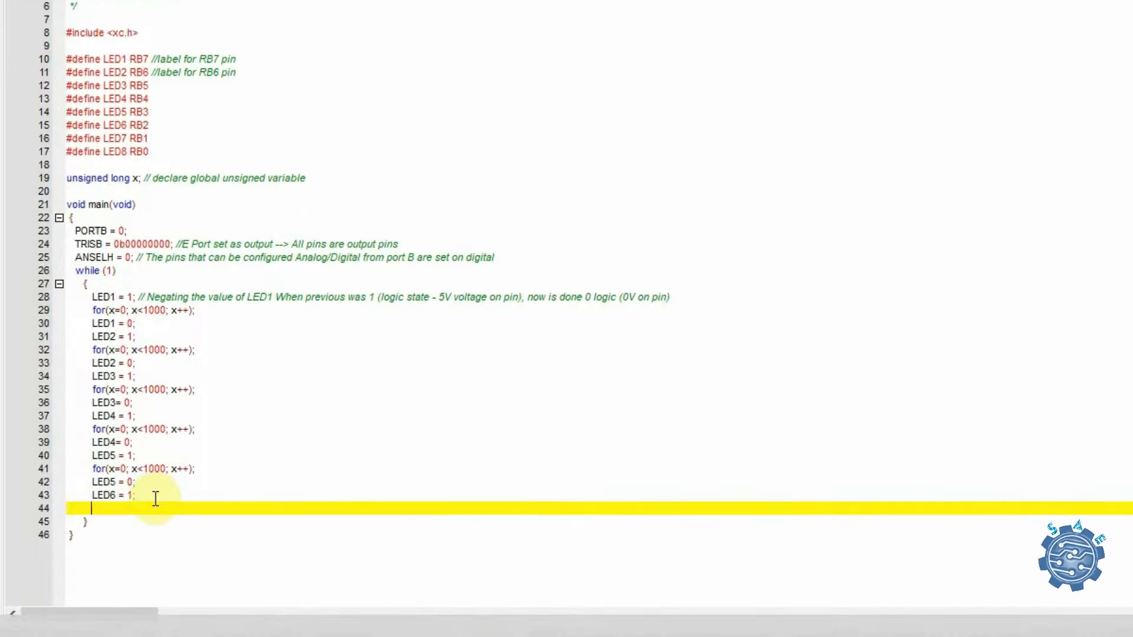
{"action": "type", "text": "for(x=0; x<1000; x++);"}
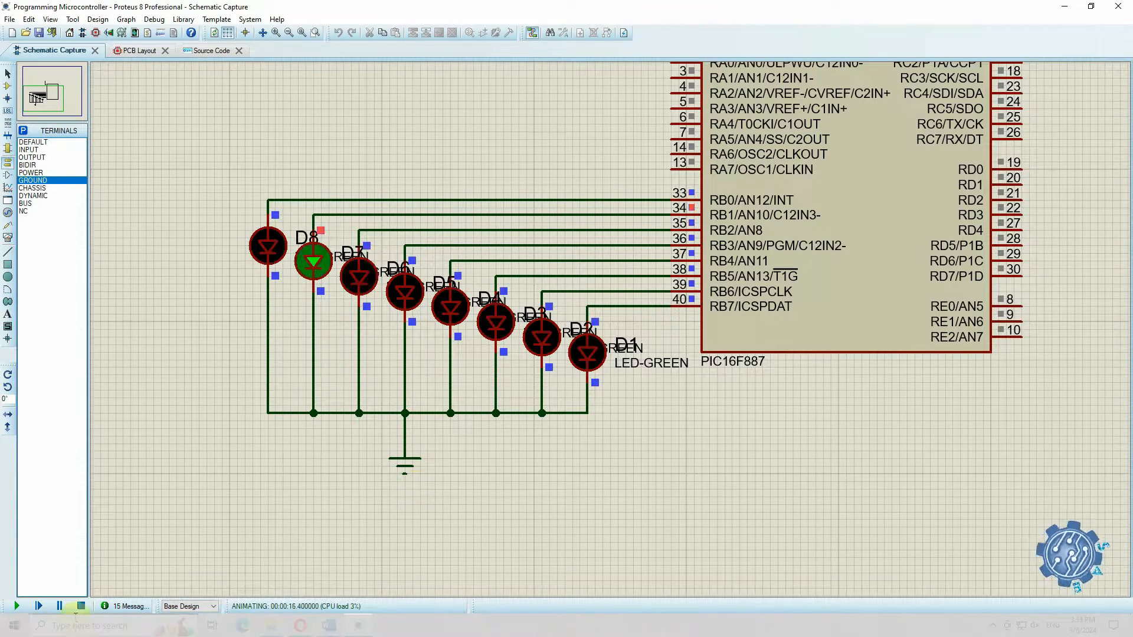
- Stop the running LED simulation to return to the firmware code
{"action": "left_click", "coordinate": [210, 51]}
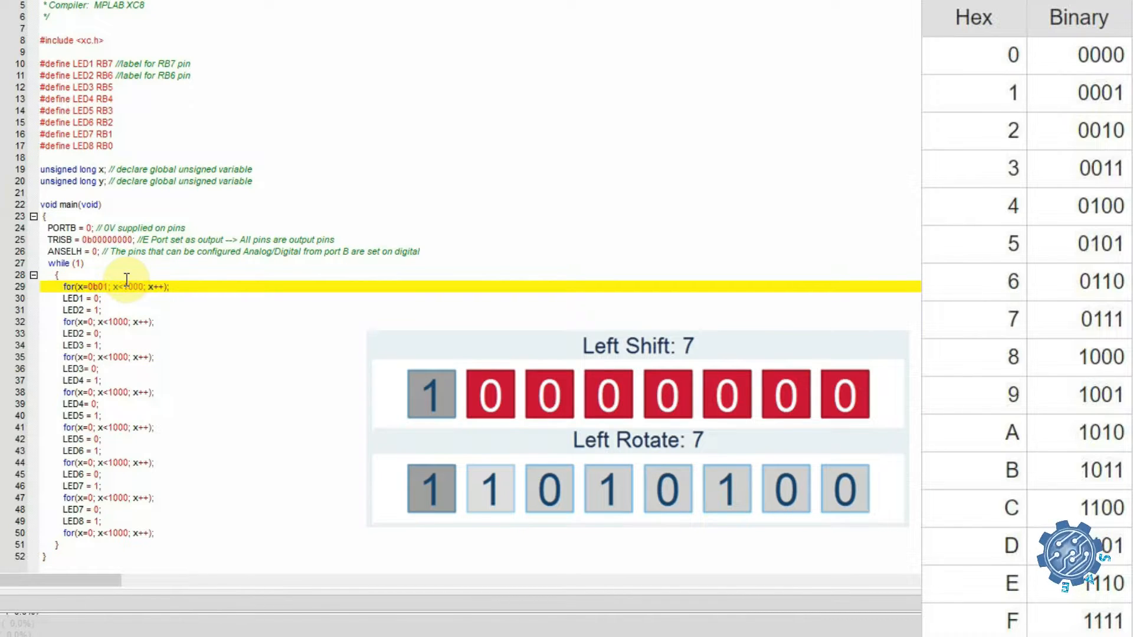
- Replace the loop limit with 0b1000000 and write x to PORTB with a '//shifting the' comment
{"action": "double_click", "coordinate": [129, 287]}
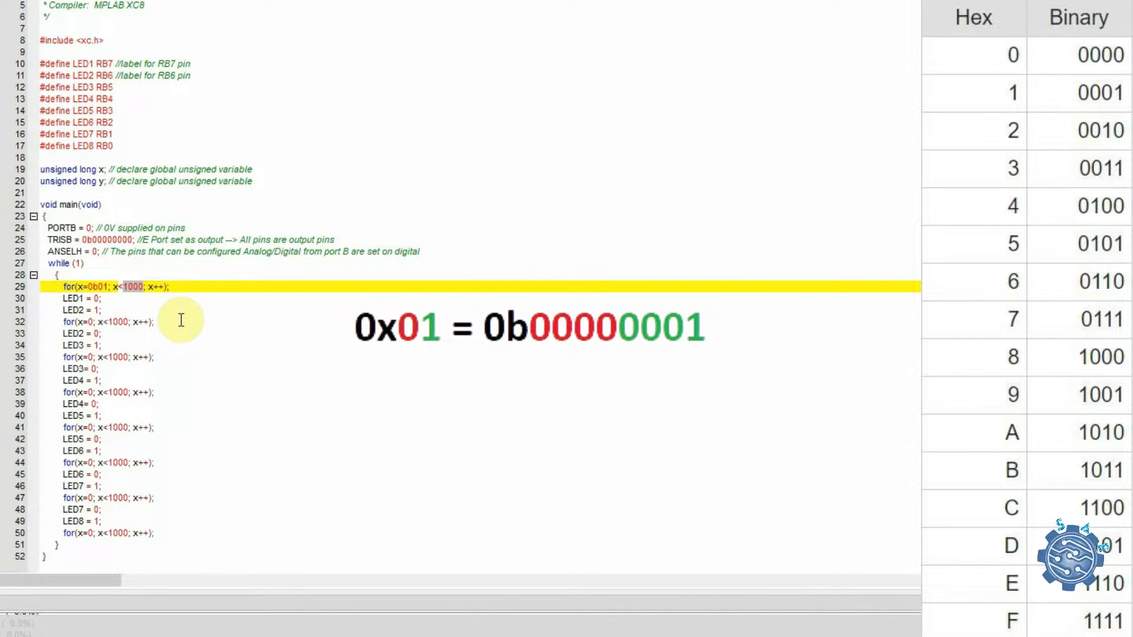
{"action": "type", "text": "0b1000000"}
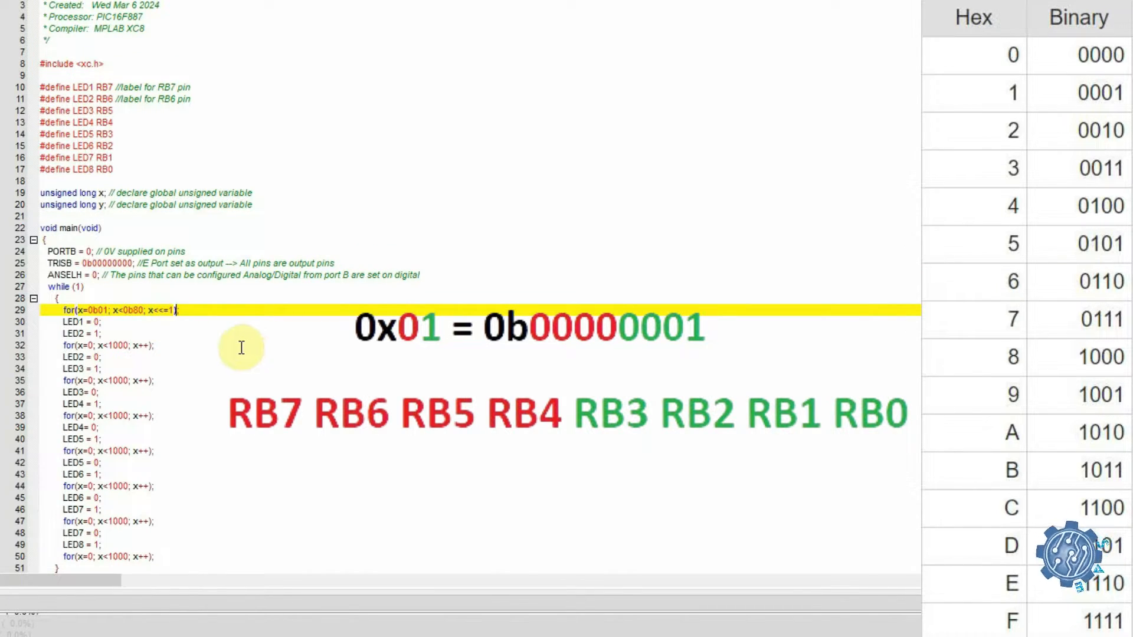
{"action": "type", "text": "ba"}
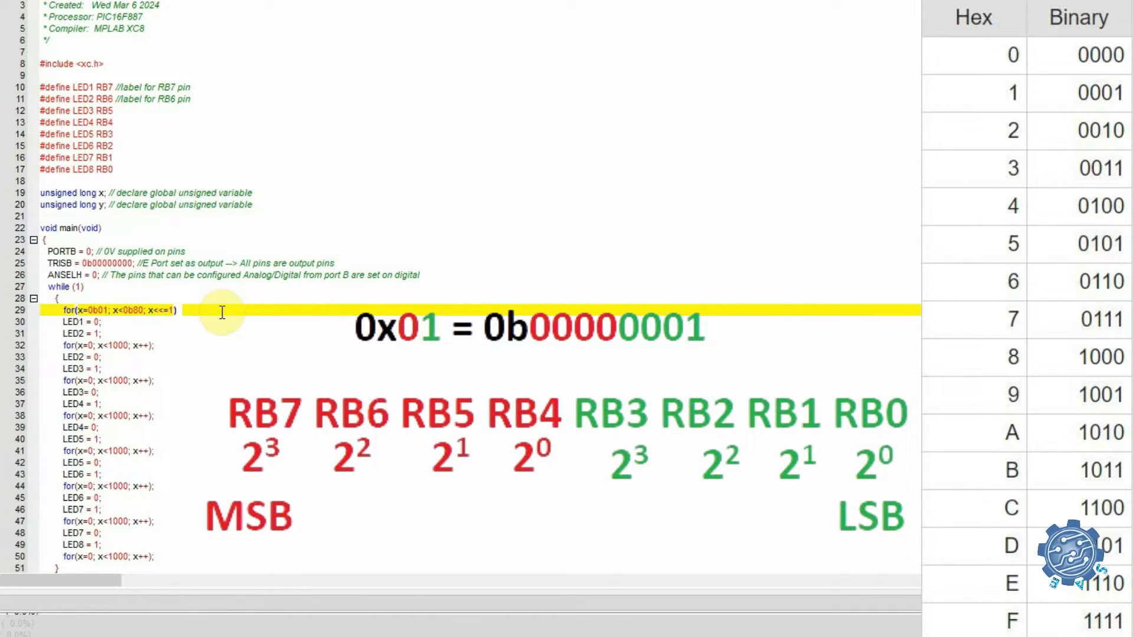
{"action": "type", "text": "//shifting the port pin by 1 (1 bit shift"}
{"action": "type", "text": "{"}
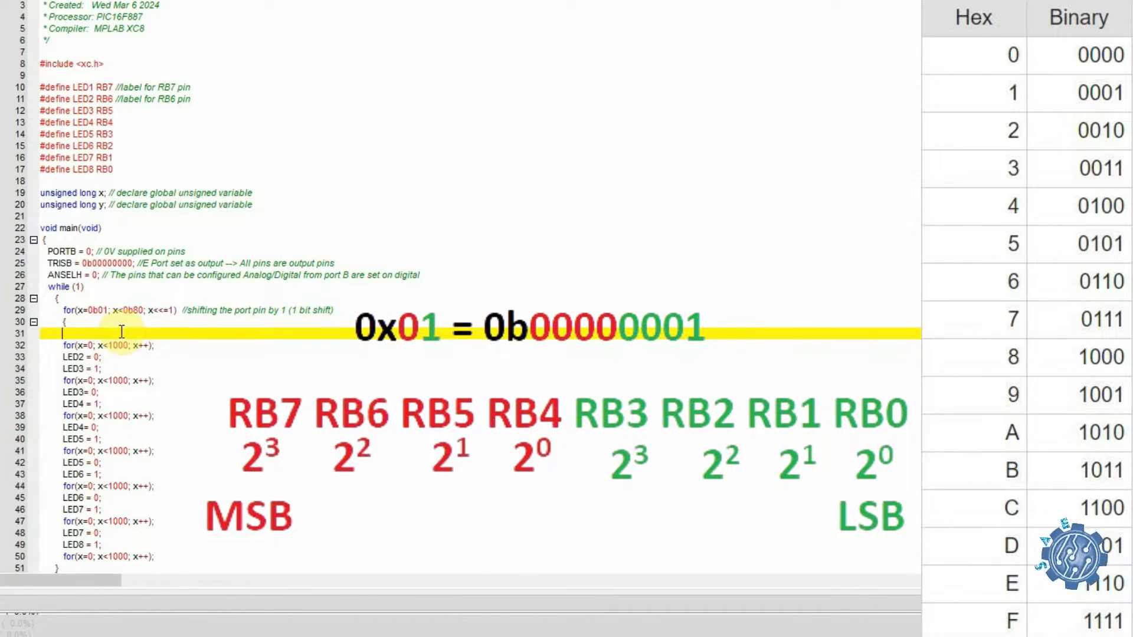
{"action": "type", "text": "PORTB = x;"}
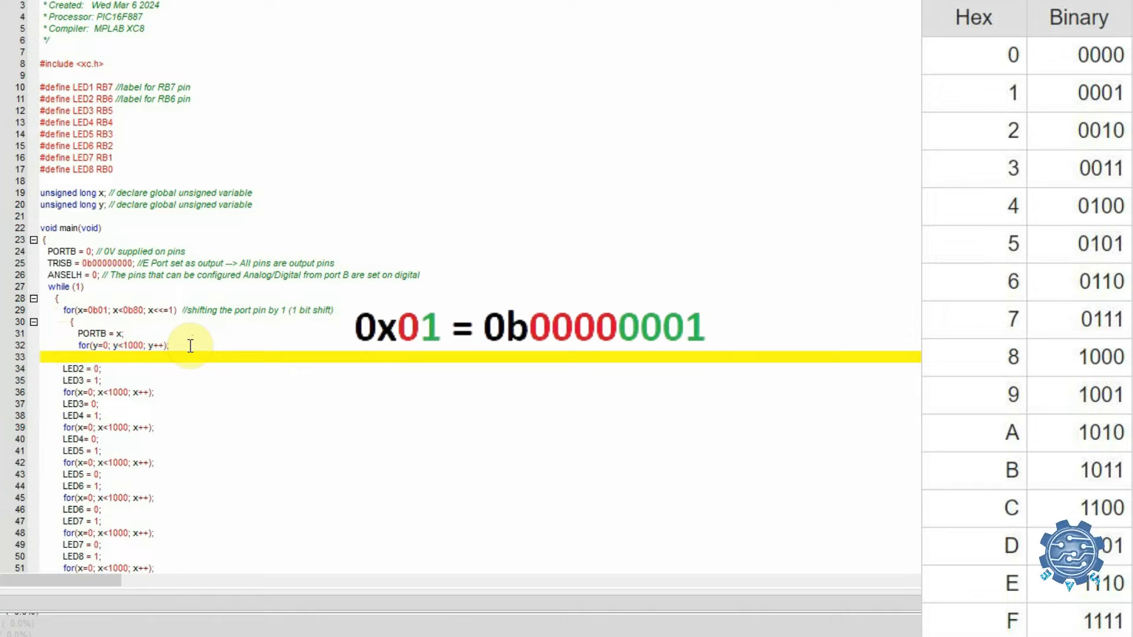
- Add comments on the delay and how the port value will be shifted at the next iteration
{"action": "type", "text": "//delay of 1000 instructions runs"}
{"action": "type", "text": "}"}
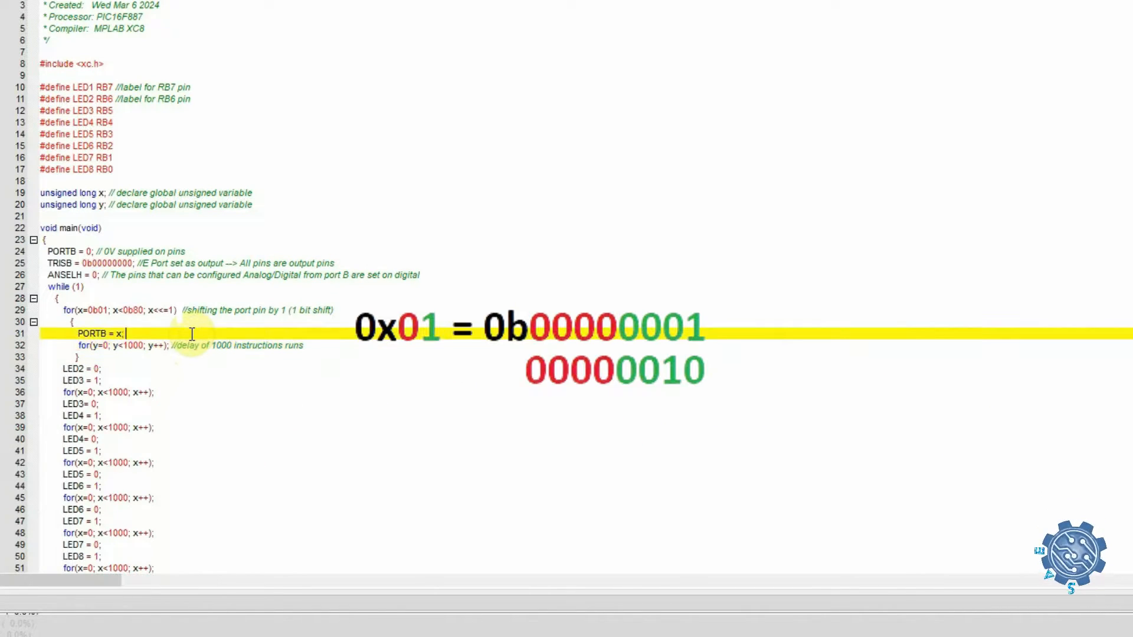
{"action": "type", "text": "//"}
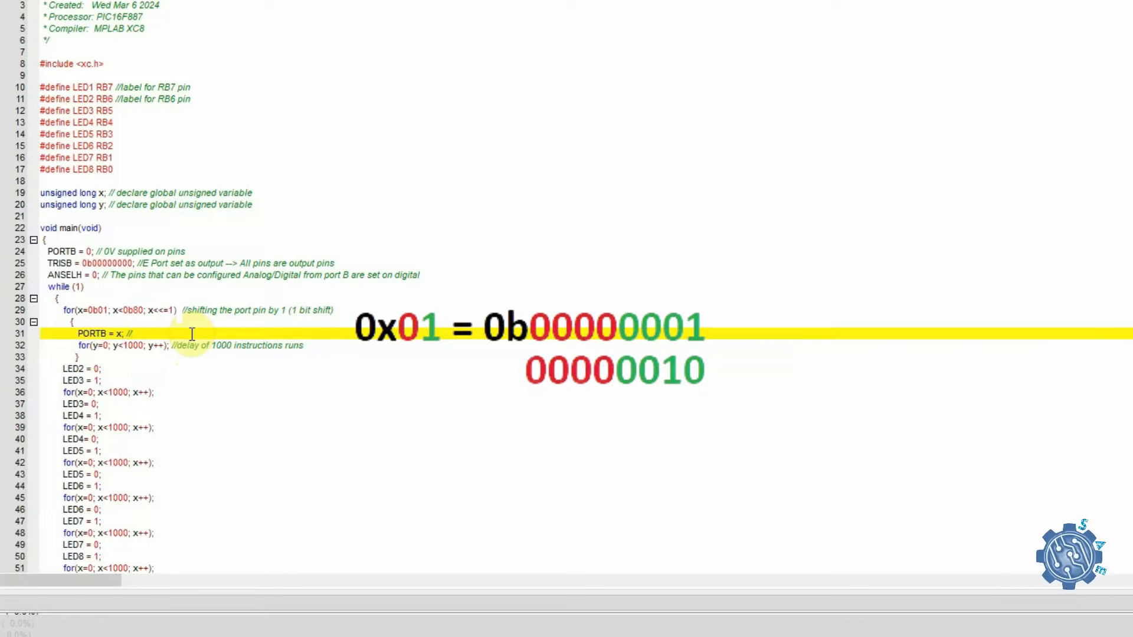
{"action": "type", "text": "Po"}
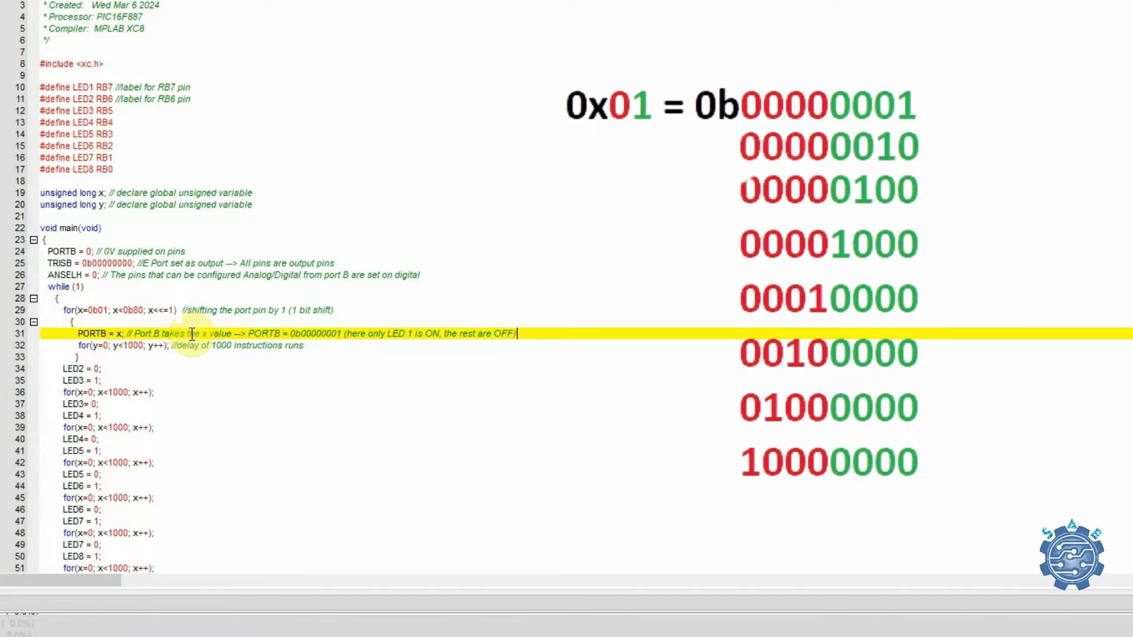
{"action": "type", "text": "At the next instruction the value"}
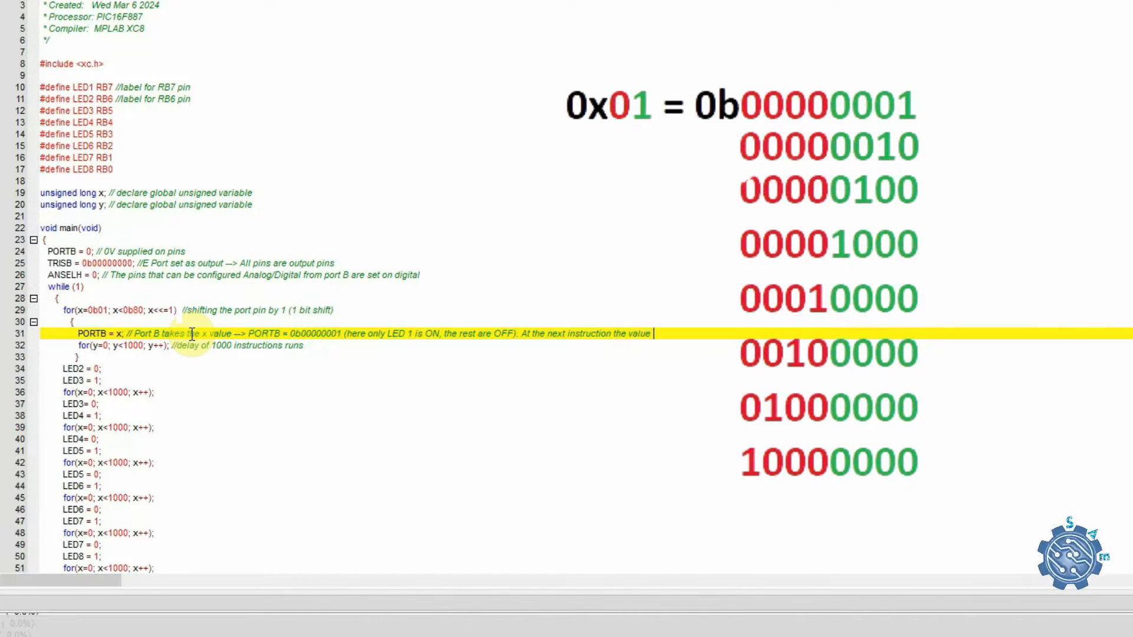
{"action": "type", "text": "will be shifted to left and PORTB = 0b00000010 ( LED2 is ON, the rest are OFF"}
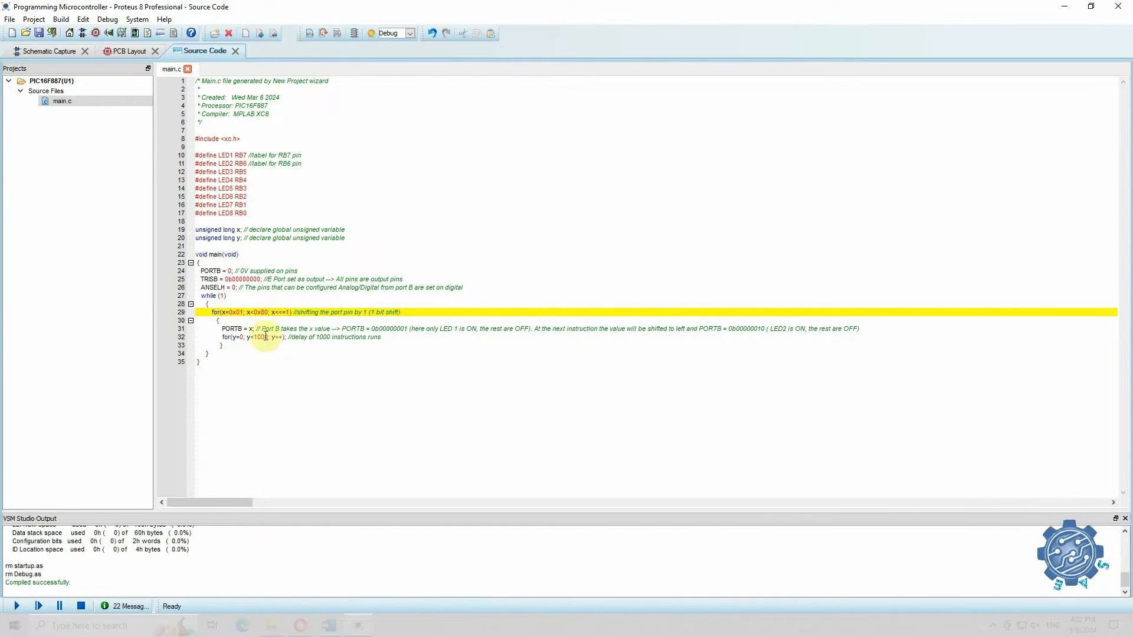
- Simulate the shifting-LED firmware so the lit LED moves along port B, then stop it
{"action": "left_click", "coordinate": [47, 51]}
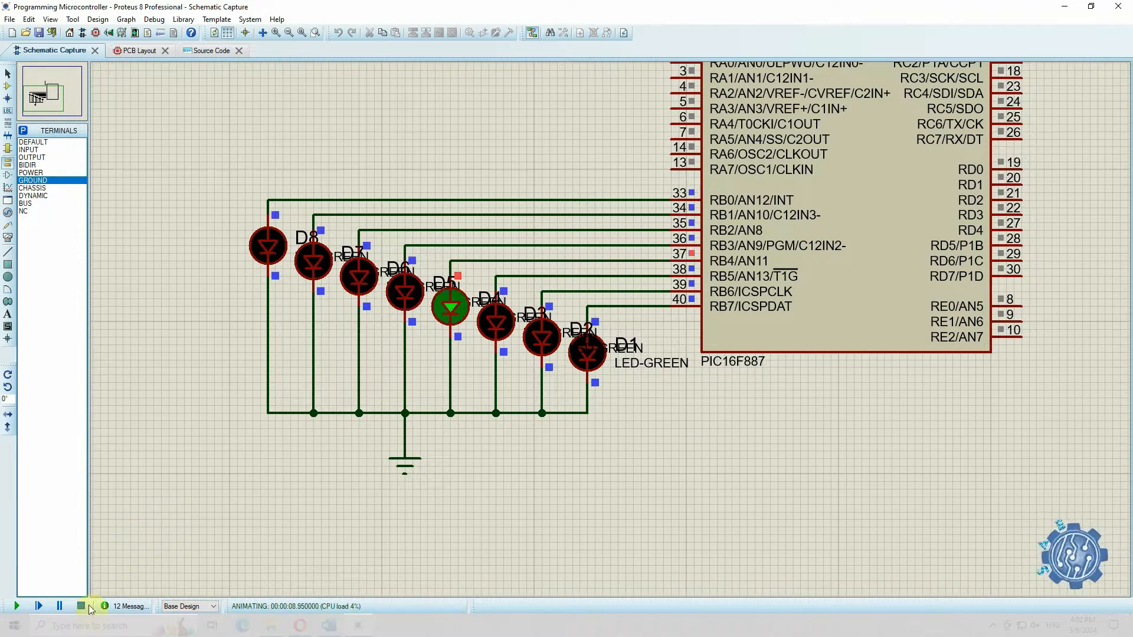
{"action": "left_click", "coordinate": [210, 51]}
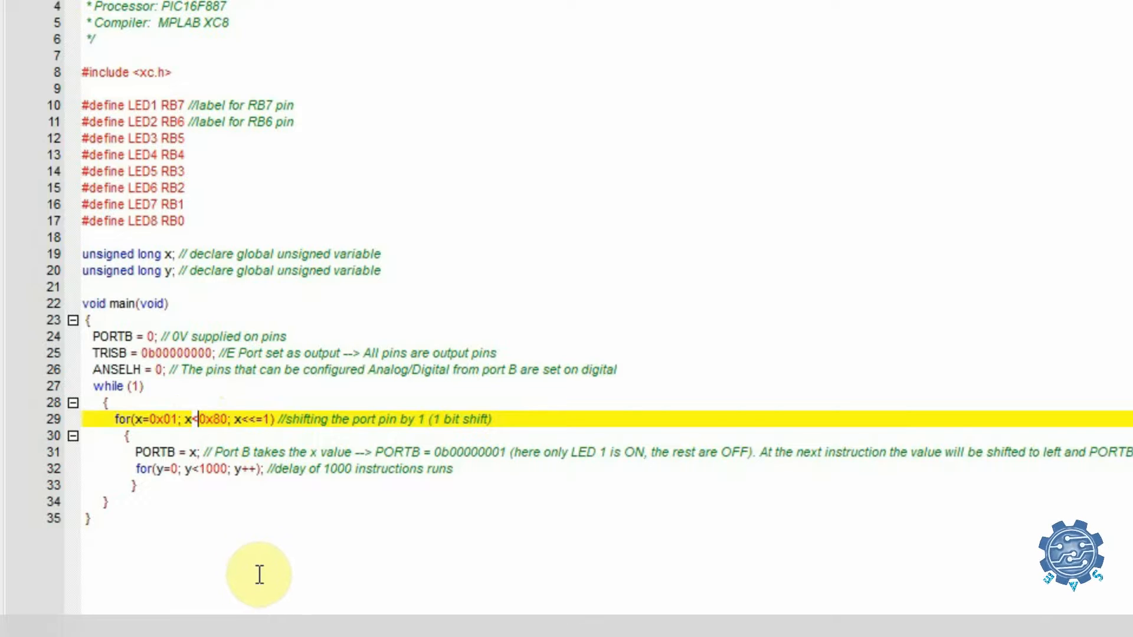
- Change the shift loop condition to x<=0x80 so the last LED also lights
{"action": "type", "text": "="}
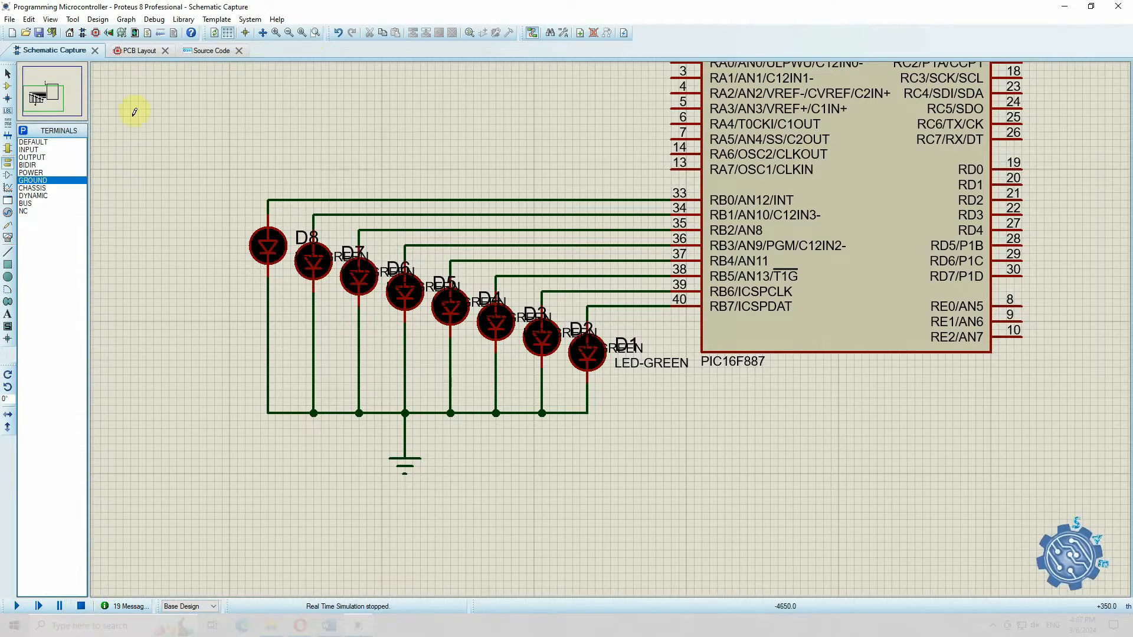
- Inspect the LED's 1206 package settings, then view the LED footprints on the PCB layout
{"action": "left_click", "coordinate": [132, 51]}
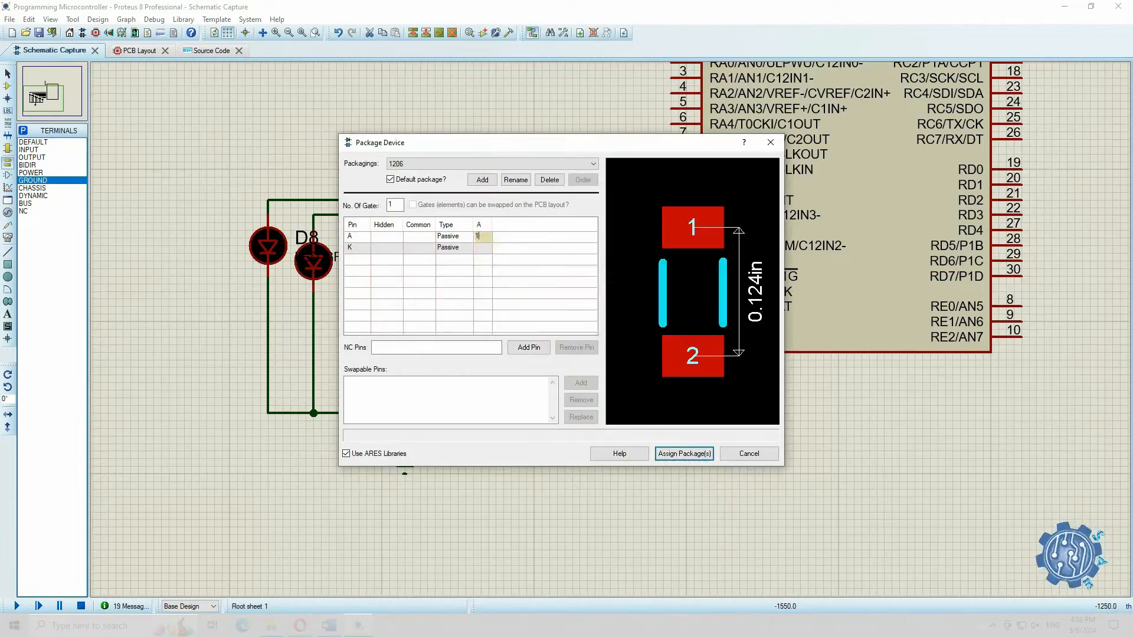
{"action": "left_click", "coordinate": [683, 453]}
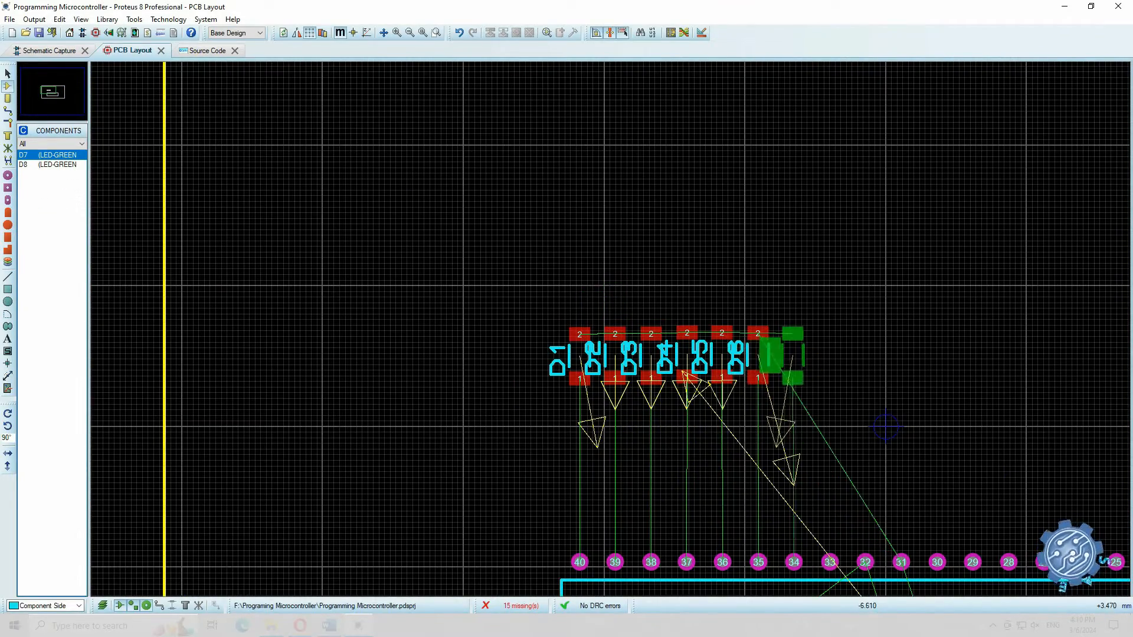
{"action": "right_click", "coordinate": [541, 259]}
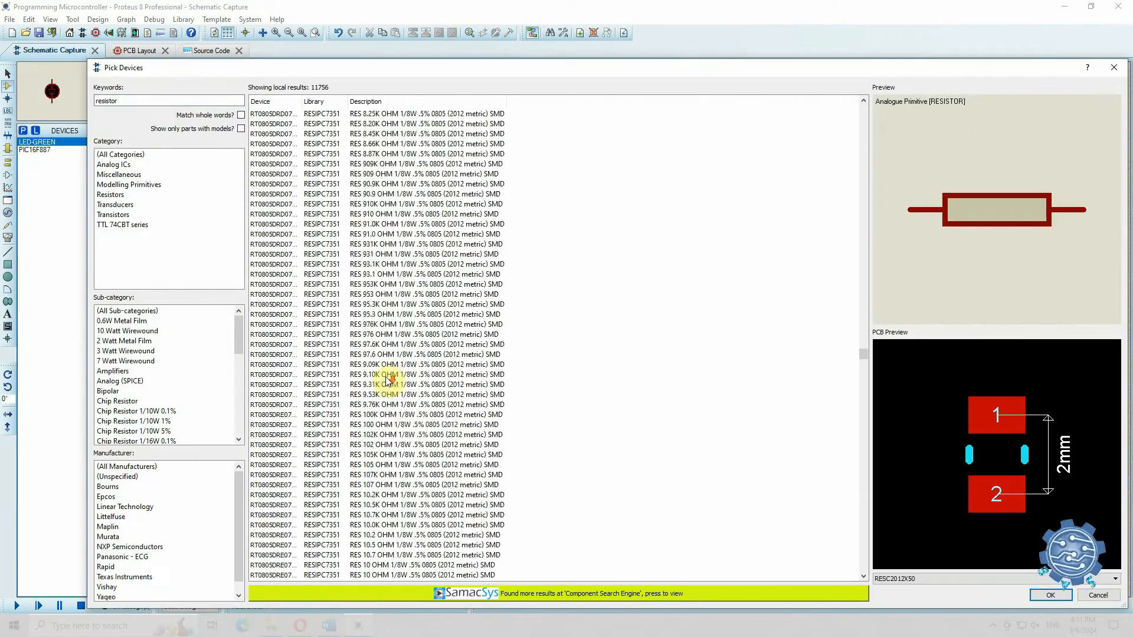
- Pick a resistor from the device library search results for the schematic
{"action": "left_click", "coordinate": [1050, 595]}
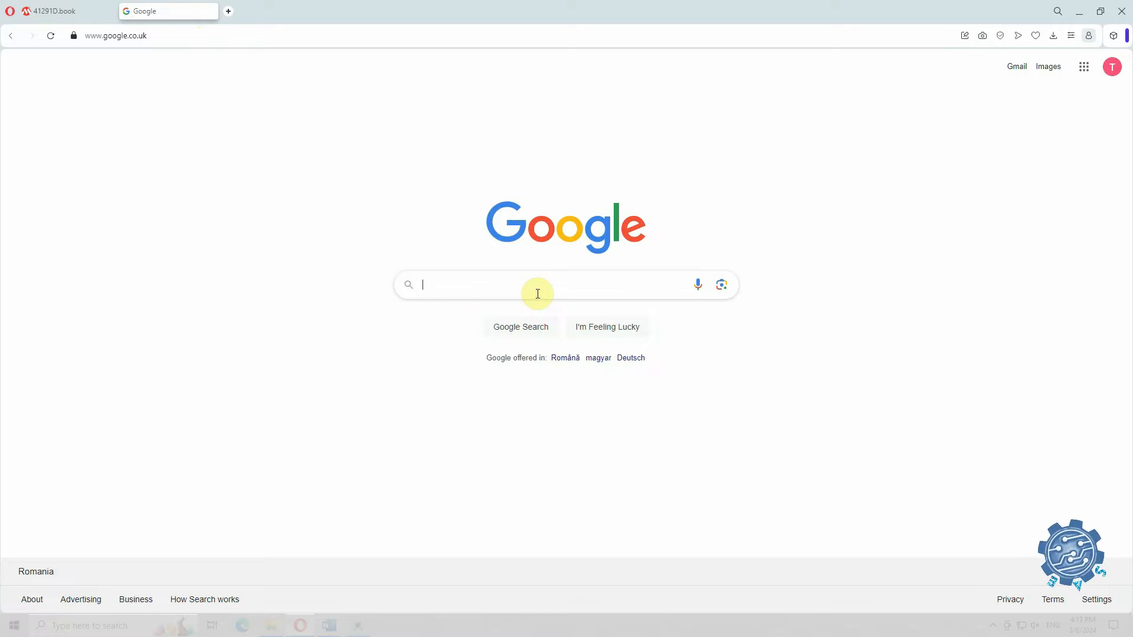
- Search Google for 'ICSP programming' in a new Opera tab
{"action": "type", "text": "ICSP"}
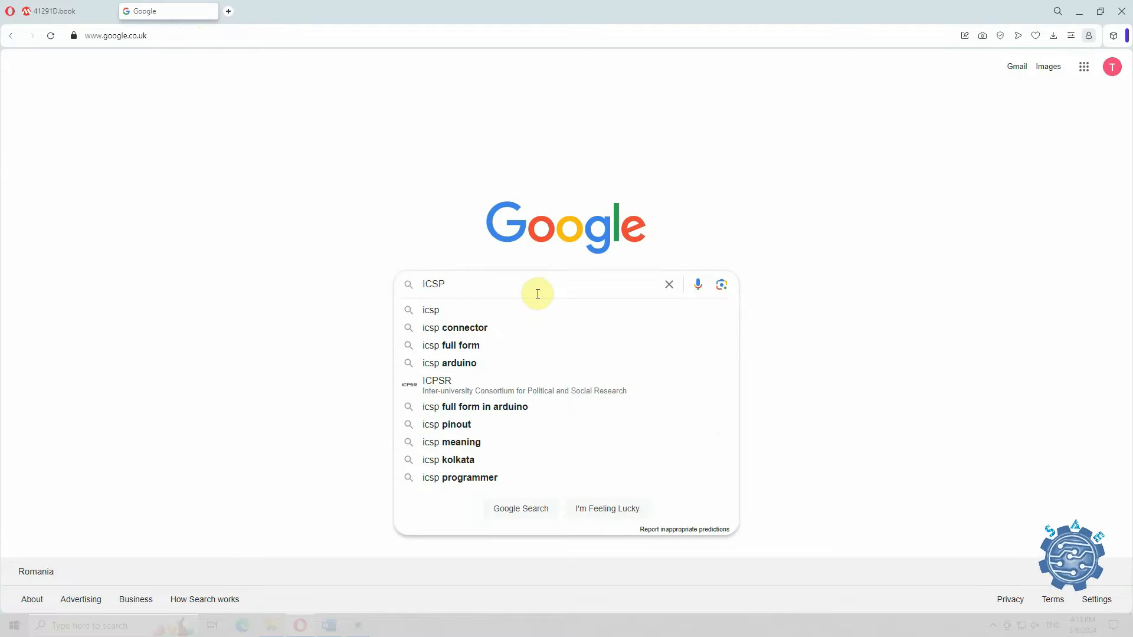
{"action": "type", "text": "programming"}
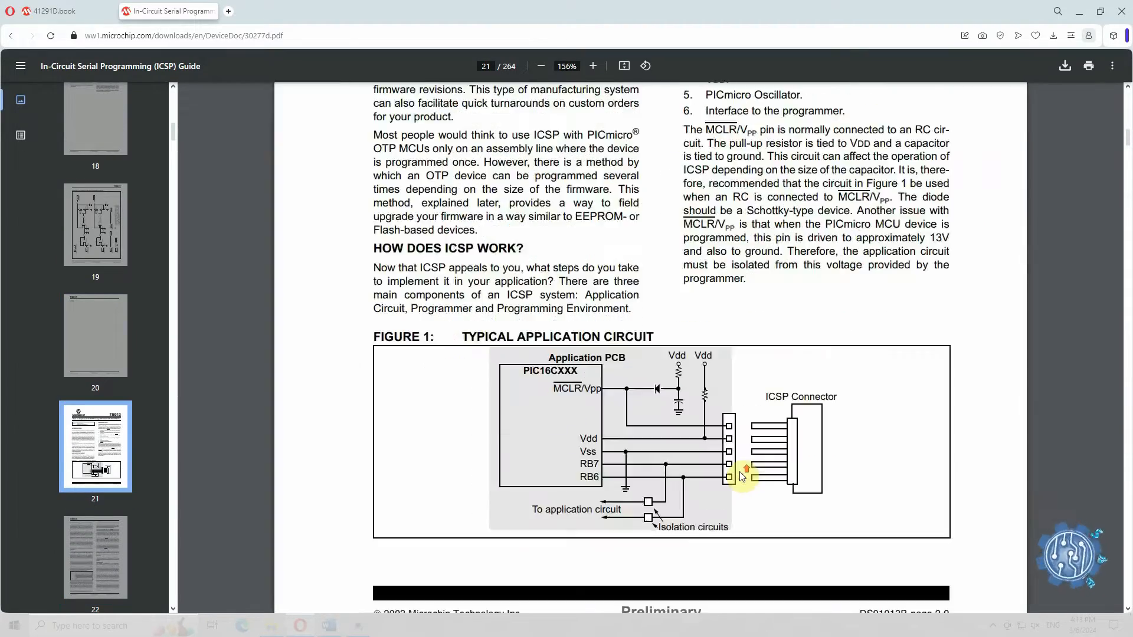
- Zoom in on the ICSP guide's Figure 1 typical application circuit on page 21
{"action": "left_click", "coordinate": [591, 66]}
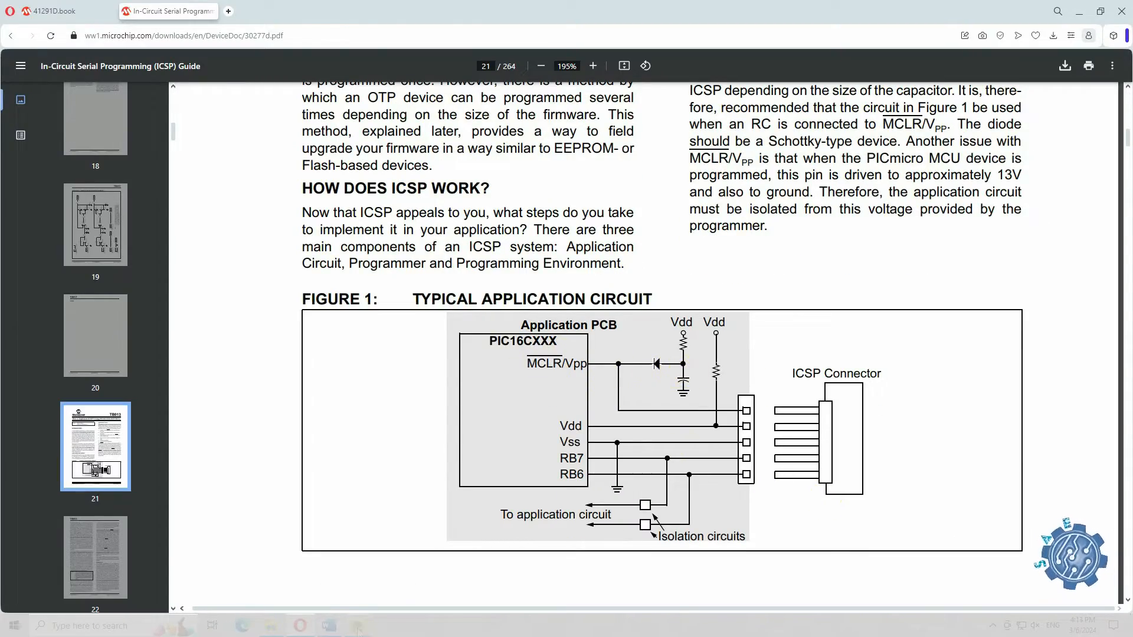